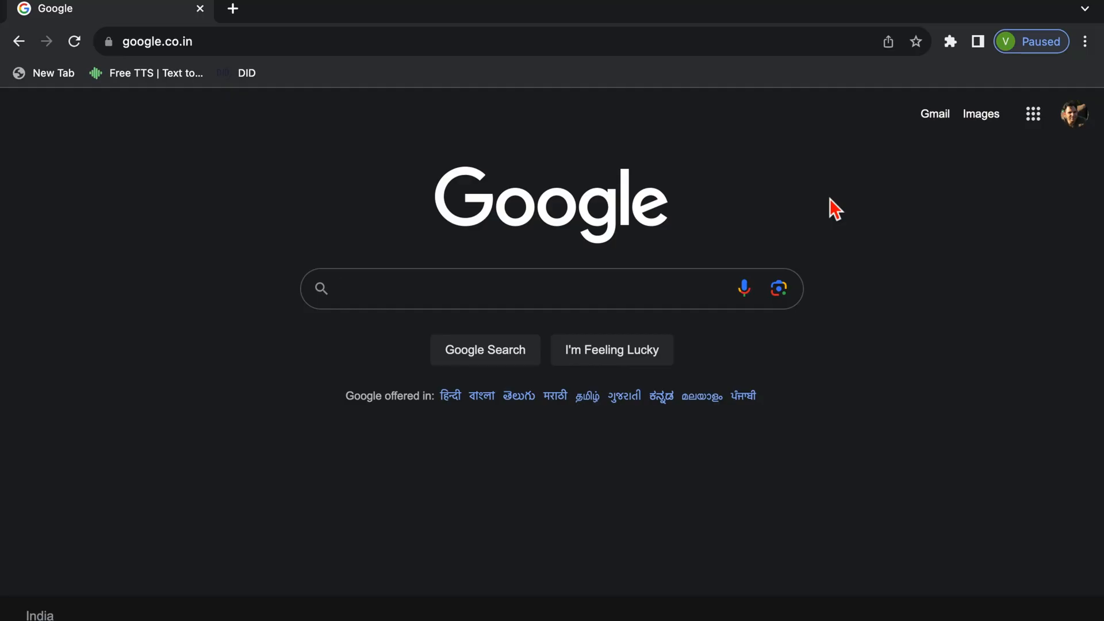
# Open Google Drive and upload the image Hand Written Englisg.png through New > File upload.
pyautogui.click(1032, 113)
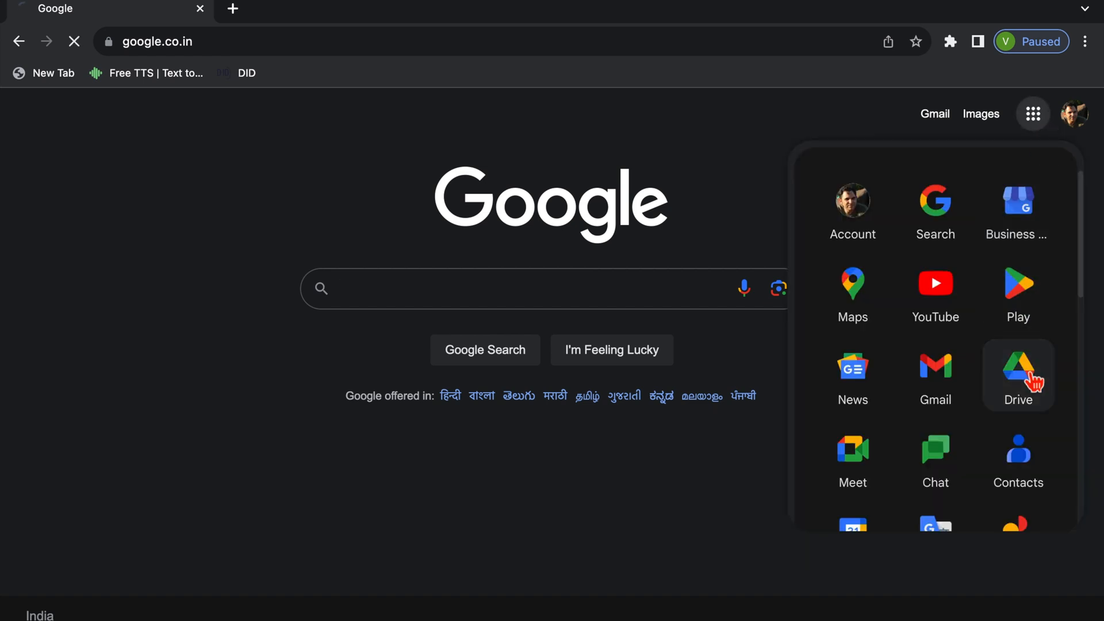
pyautogui.click(1017, 369)
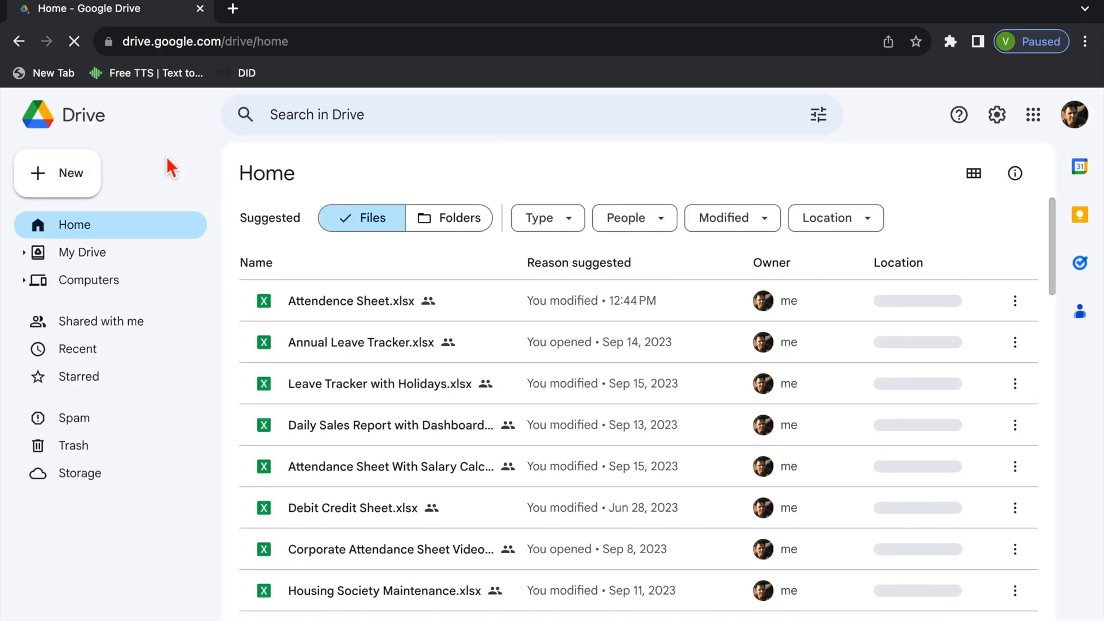
pyautogui.click(57, 173)
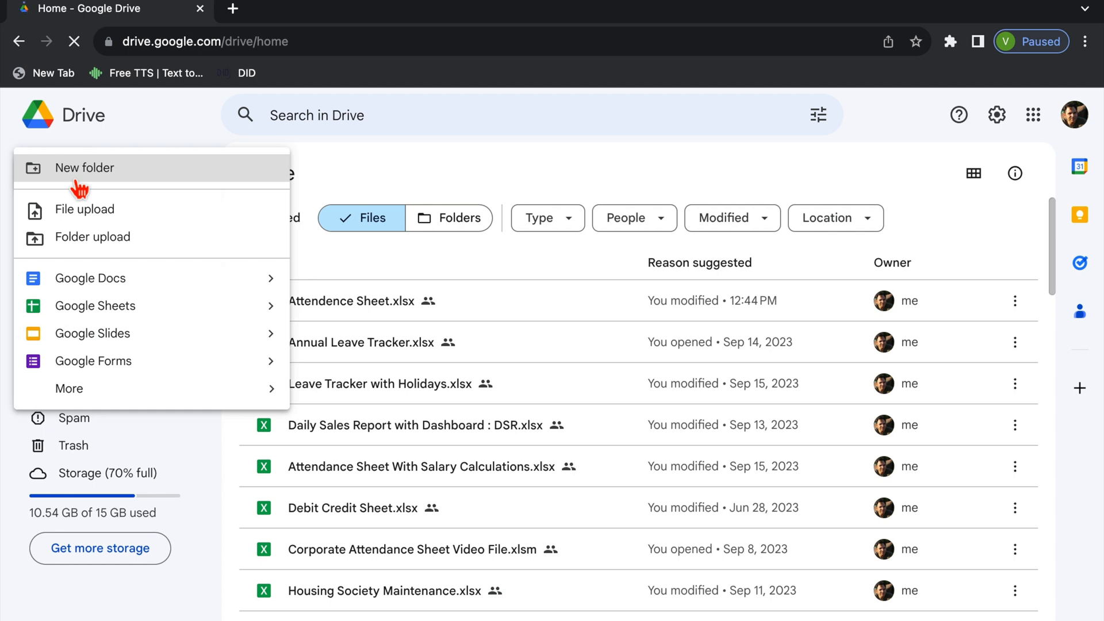
pyautogui.moveTo(129, 265)
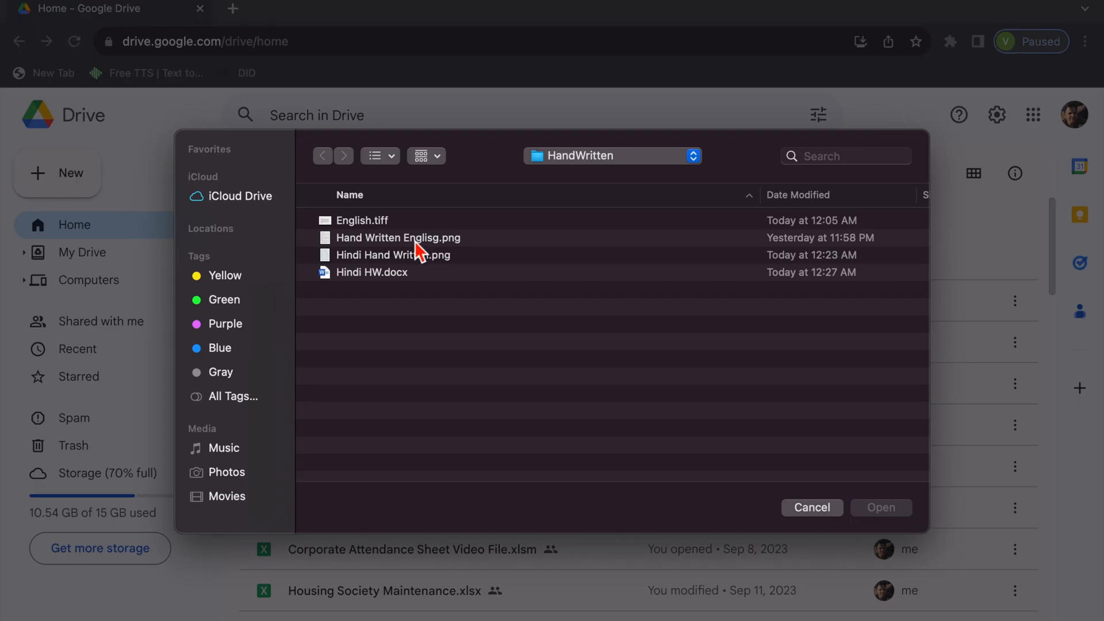
pyautogui.click(398, 238)
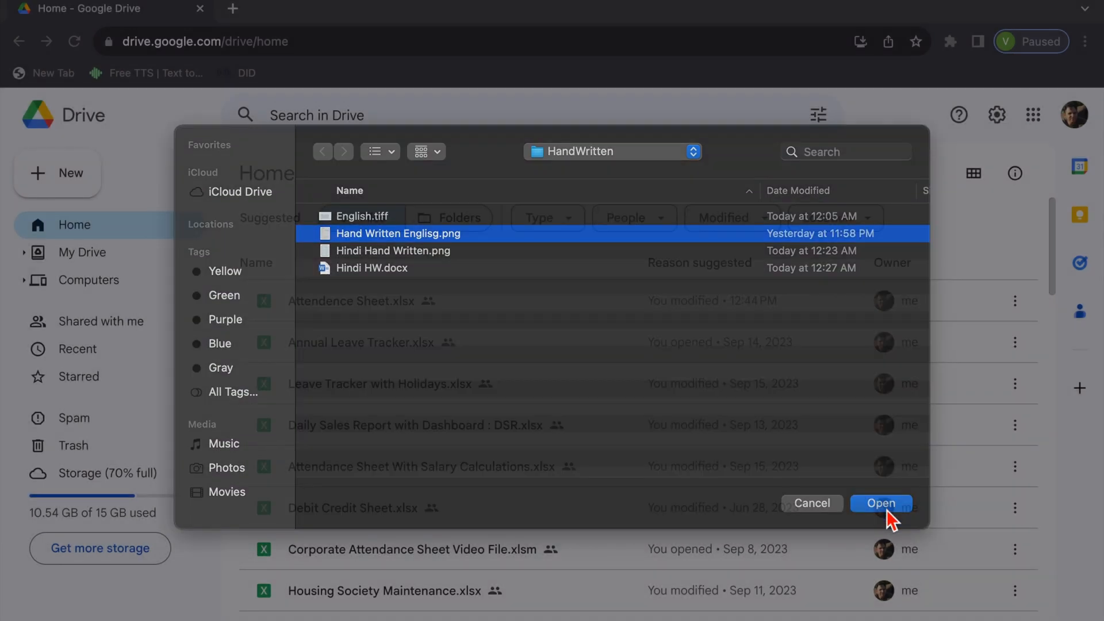
pyautogui.click(880, 502)
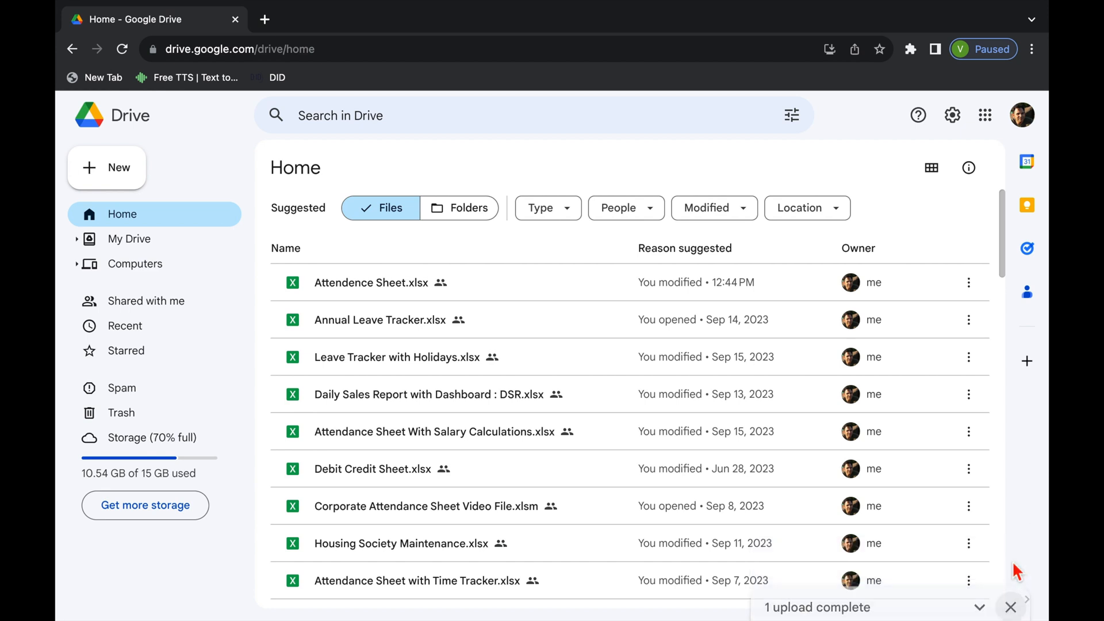
pyautogui.moveTo(125, 326)
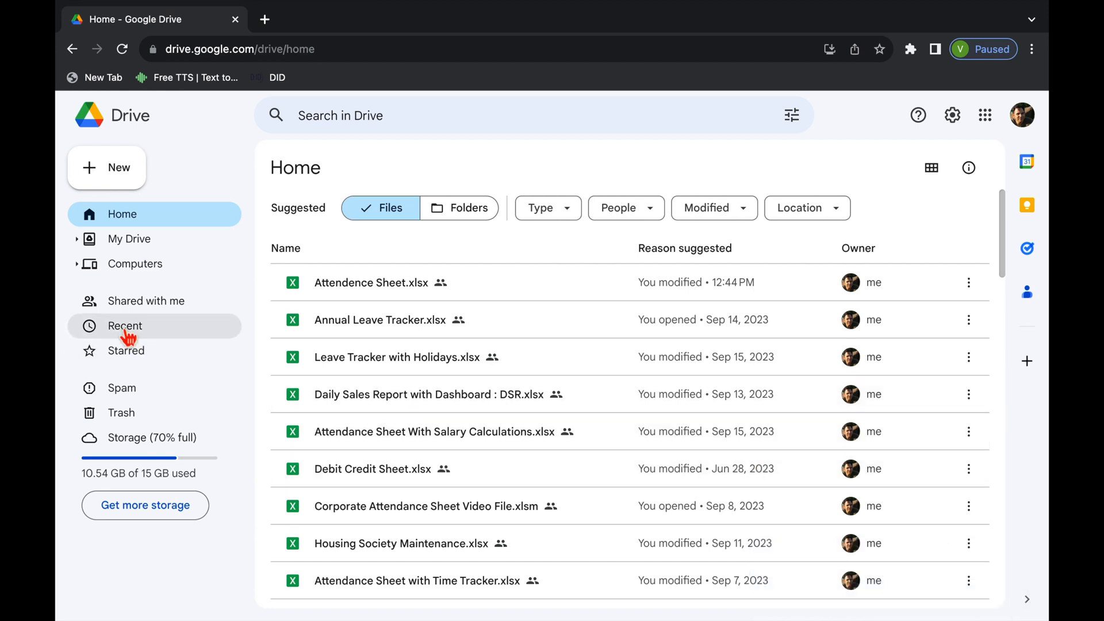
# Open Hand Written Englisg.png from Recent with Google Docs.
pyautogui.click(124, 326)
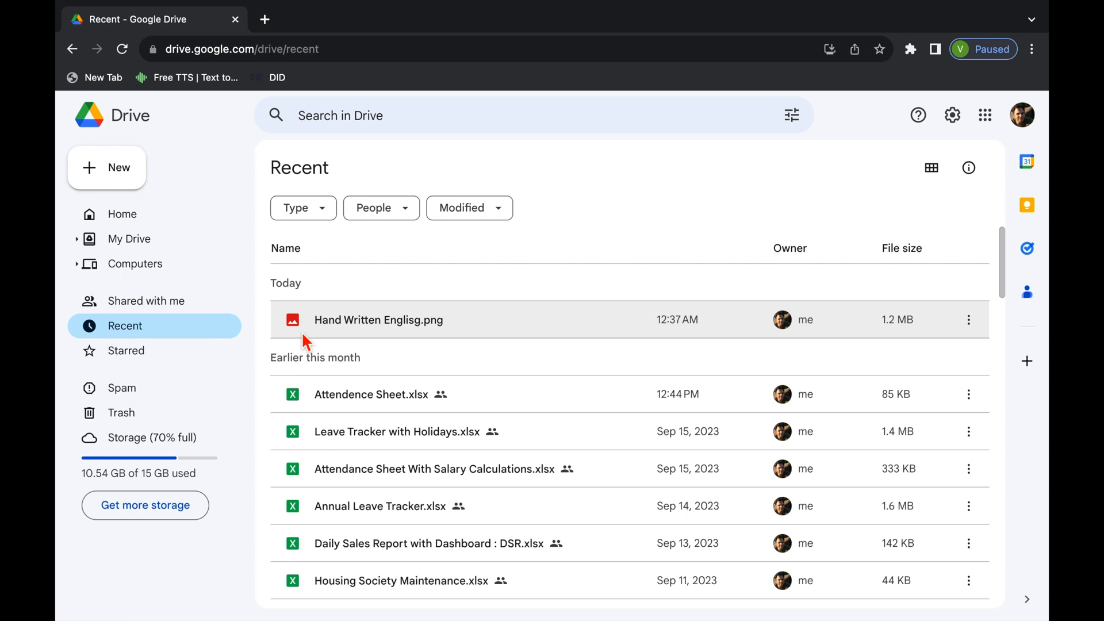
pyautogui.moveTo(461, 328)
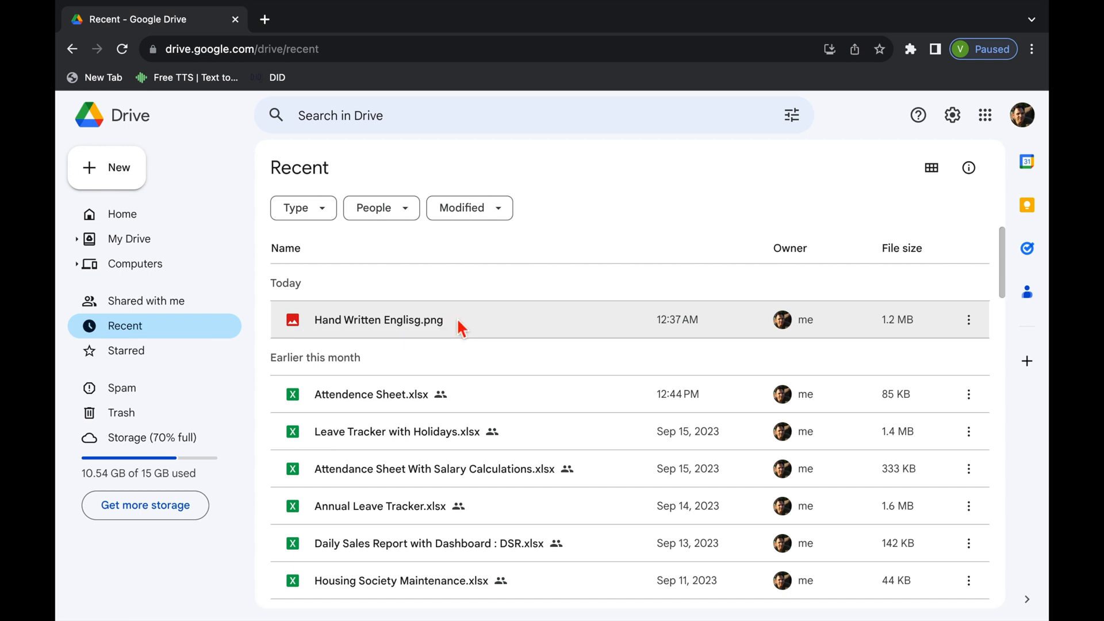
pyautogui.click(378, 320)
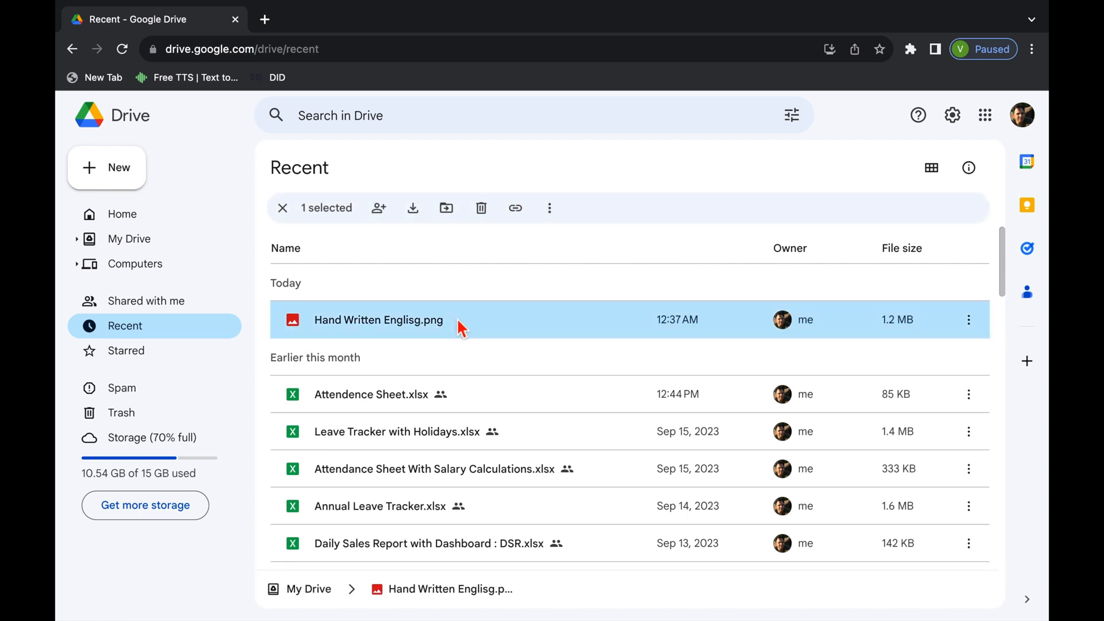
pyautogui.moveTo(542, 331)
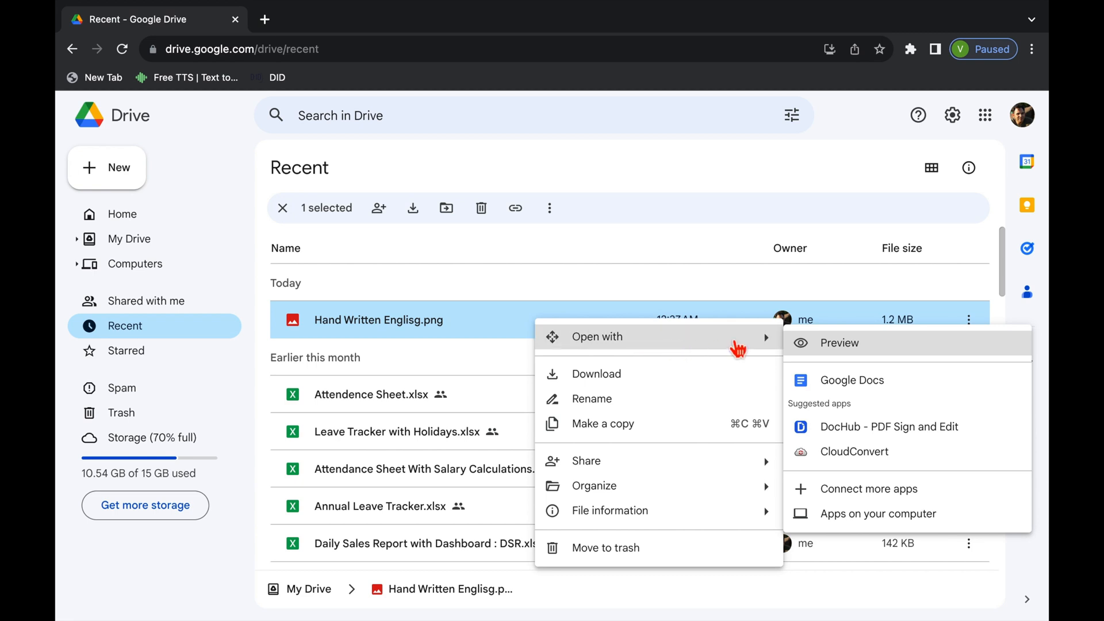
pyautogui.click(852, 380)
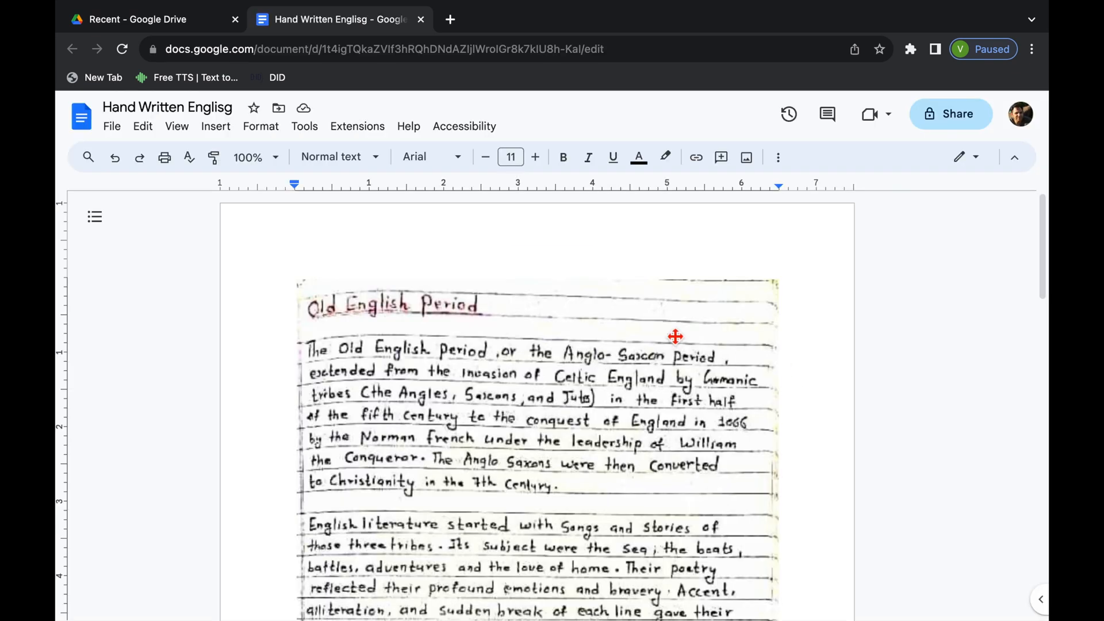
pyautogui.moveTo(805, 408)
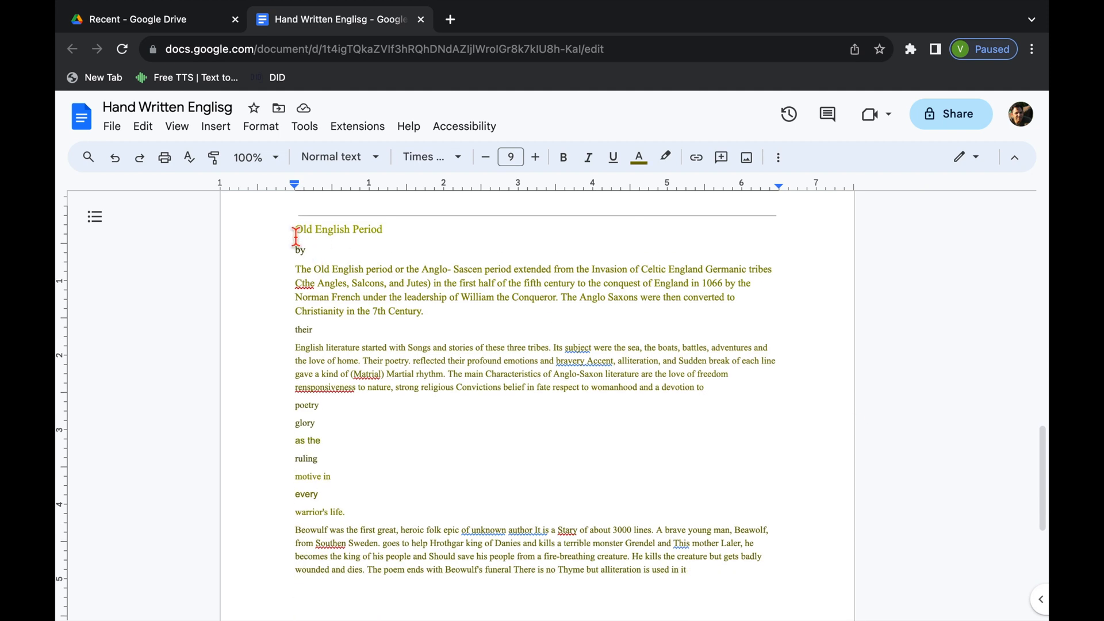
# Select all the handwriting text recognised in the Google Doc and copy it.
pyautogui.press('ctrl+a')
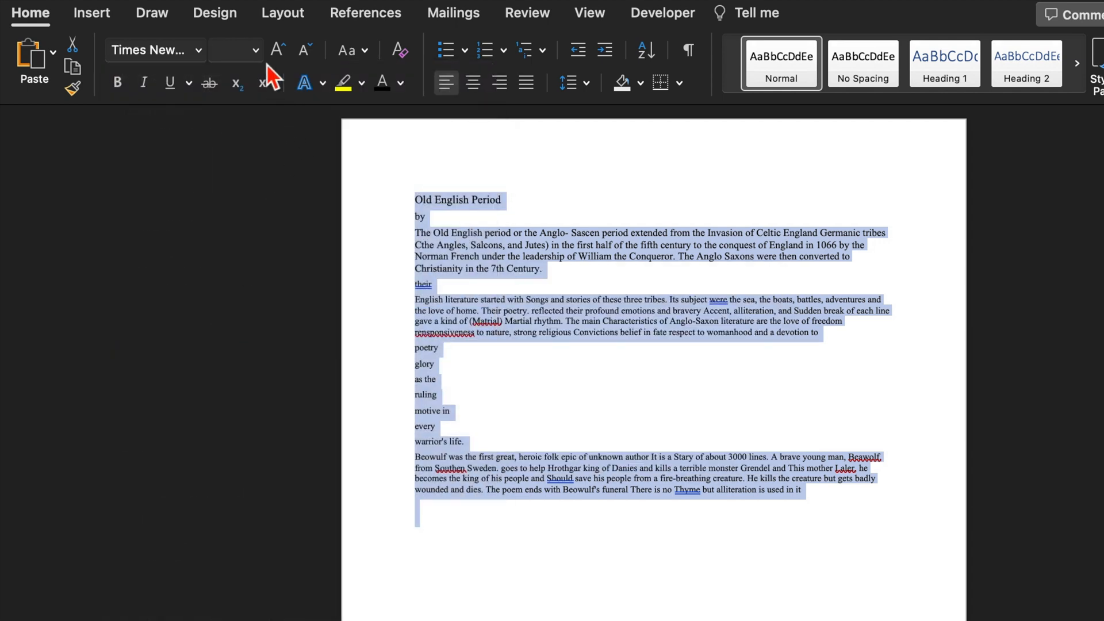
# Set all the pasted text to 12 pt and apply the No Spacing style.
pyautogui.click(255, 50)
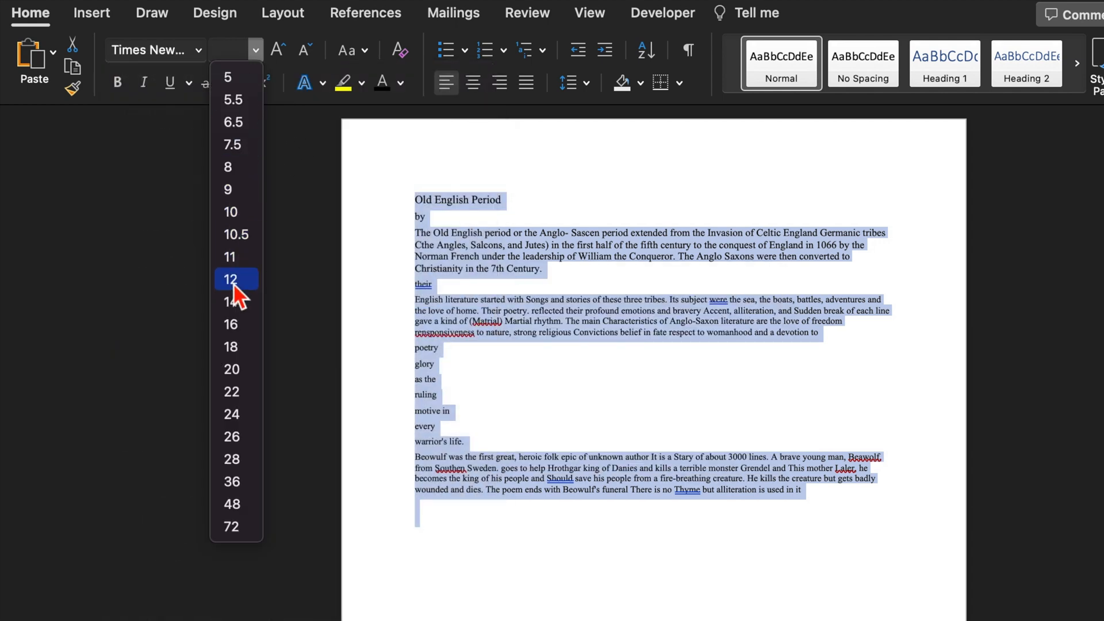
pyautogui.click(231, 280)
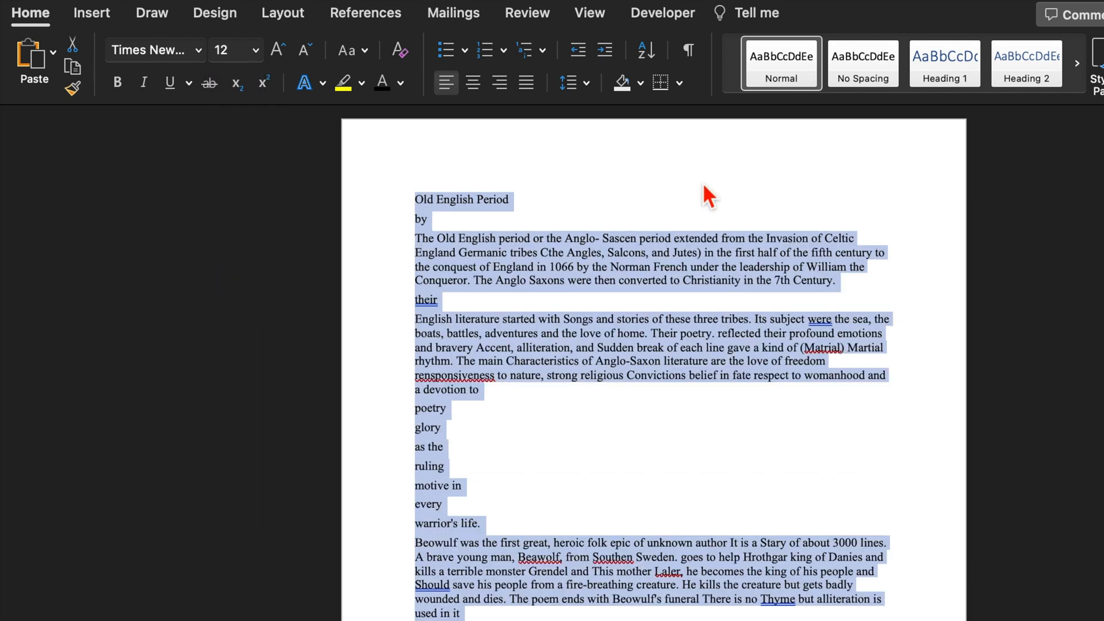
pyautogui.click(862, 63)
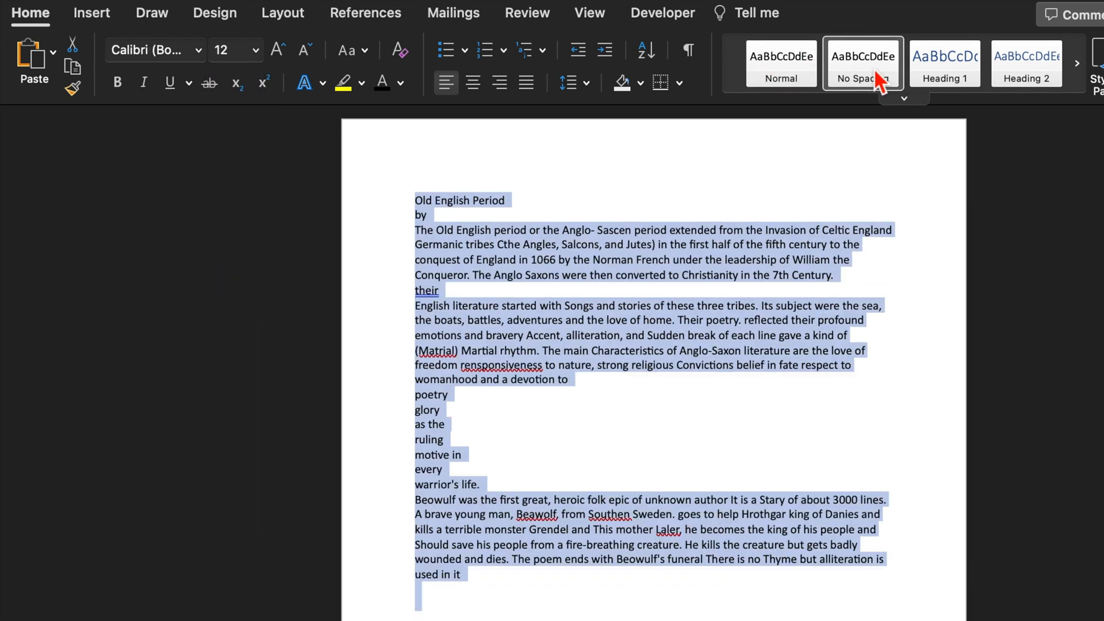
pyautogui.click(862, 63)
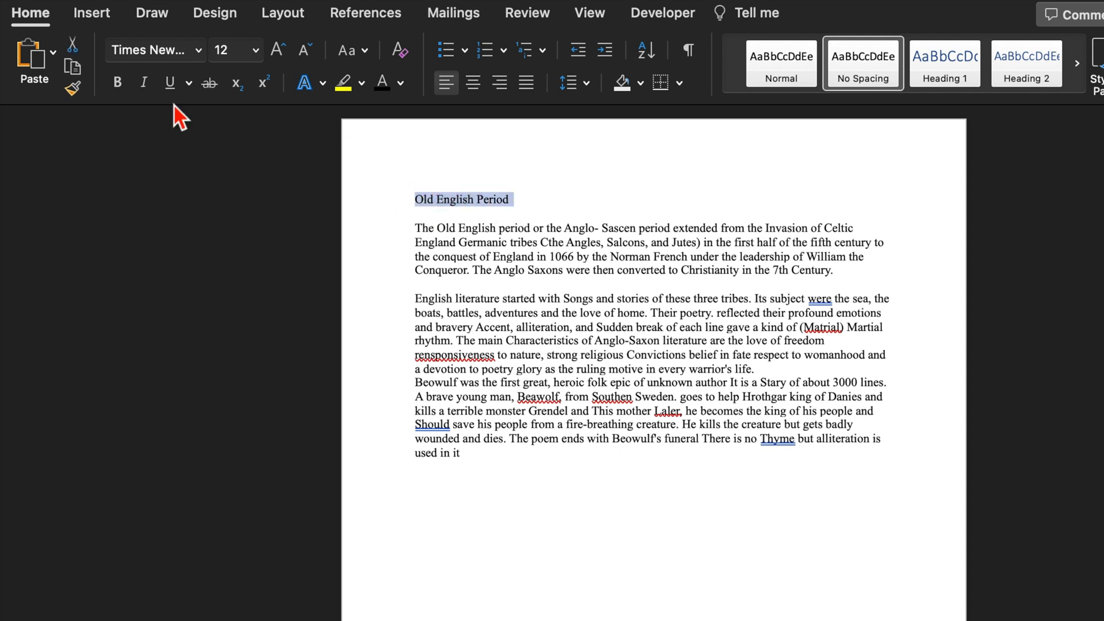
# Make the Old English Period title bold and larger.
pyautogui.click(117, 82)
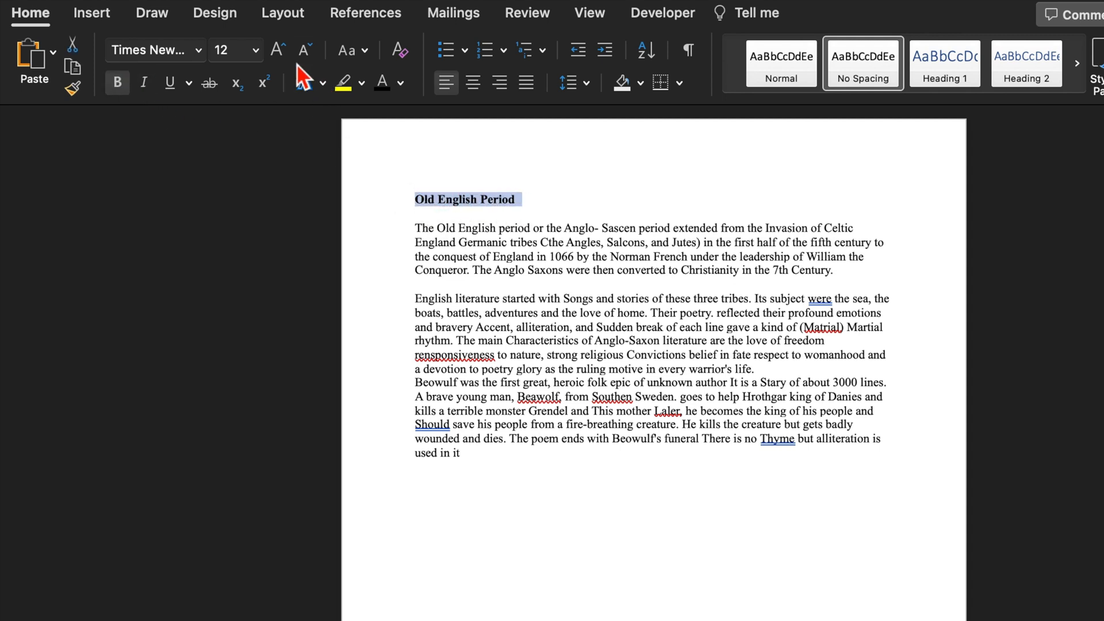
pyautogui.click(277, 50)
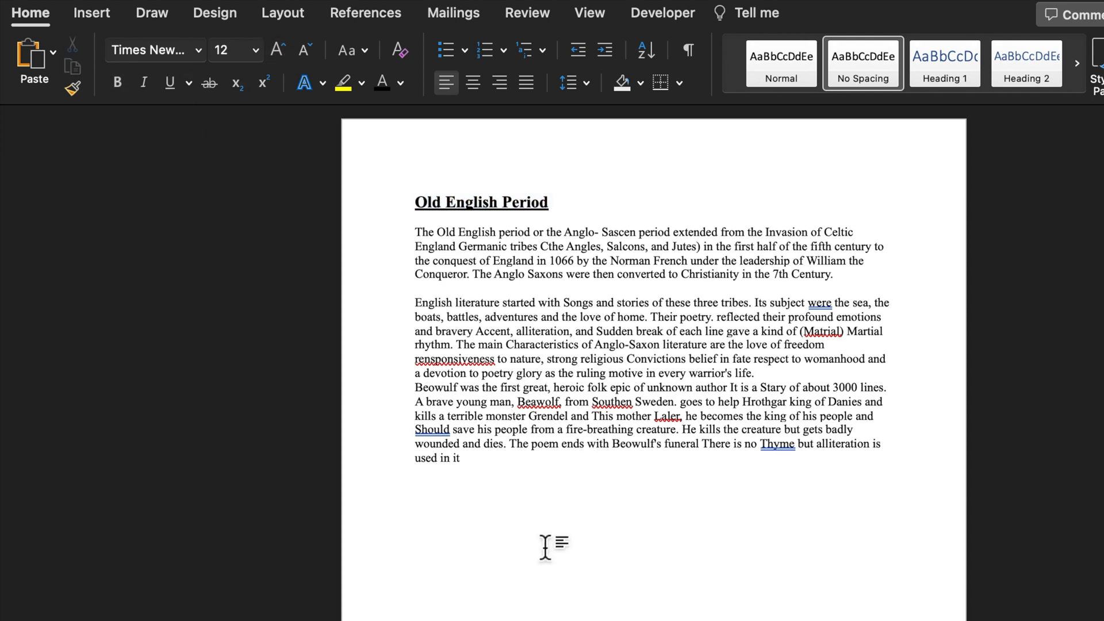
pyautogui.click(532, 473)
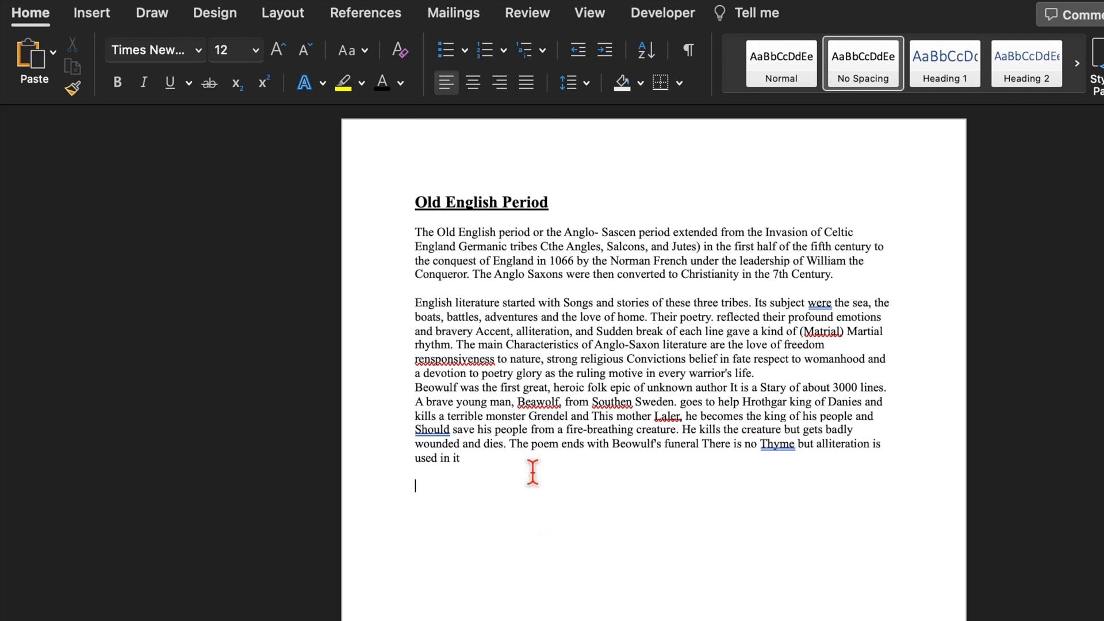
pyautogui.moveTo(430, 250)
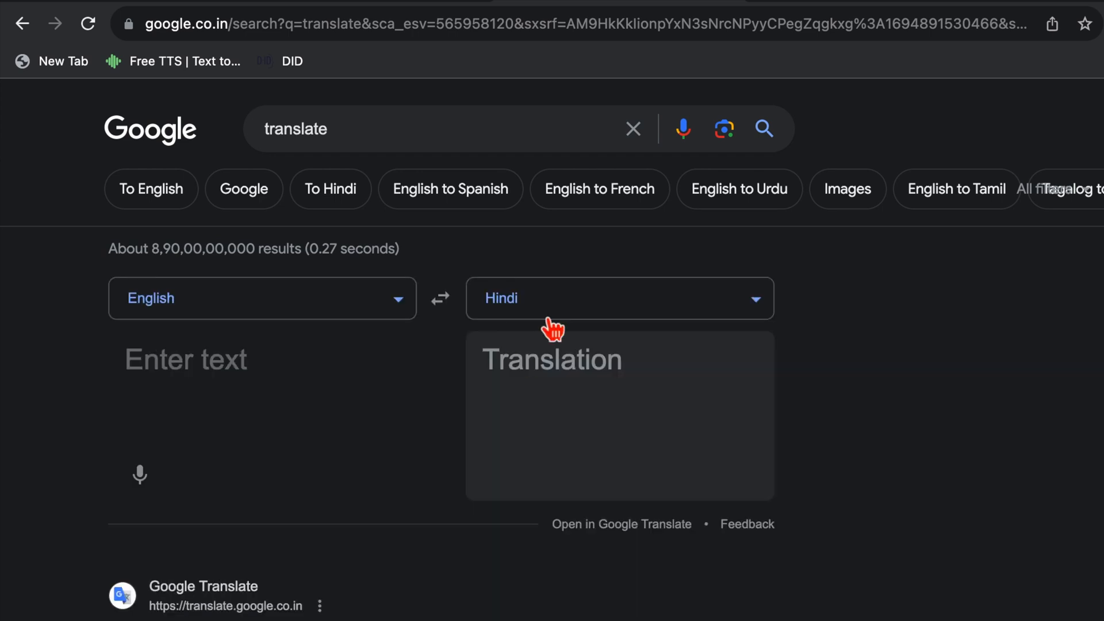
pyautogui.moveTo(427, 405)
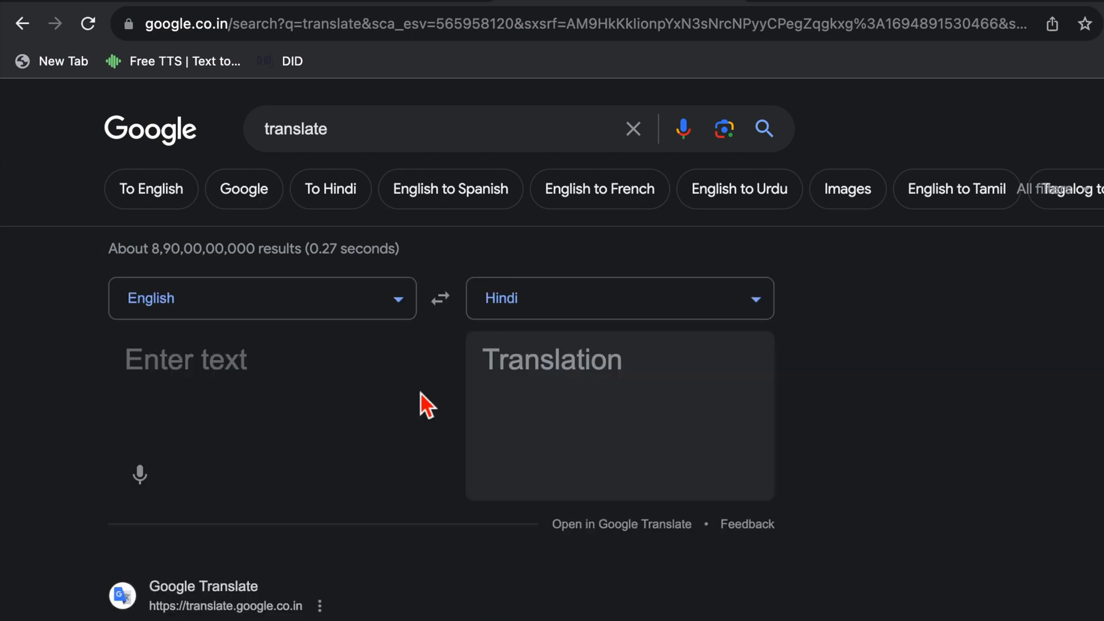
# Paste the English passage into Google Translate's source box, translating English to Hindi.
pyautogui.click(211, 359)
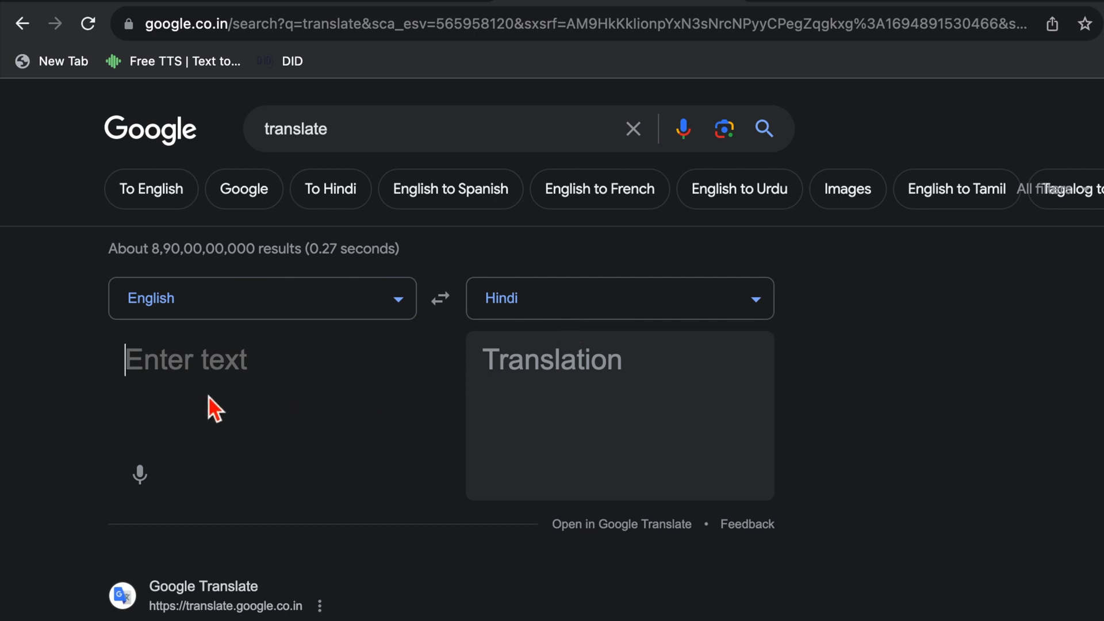
pyautogui.moveTo(237, 435)
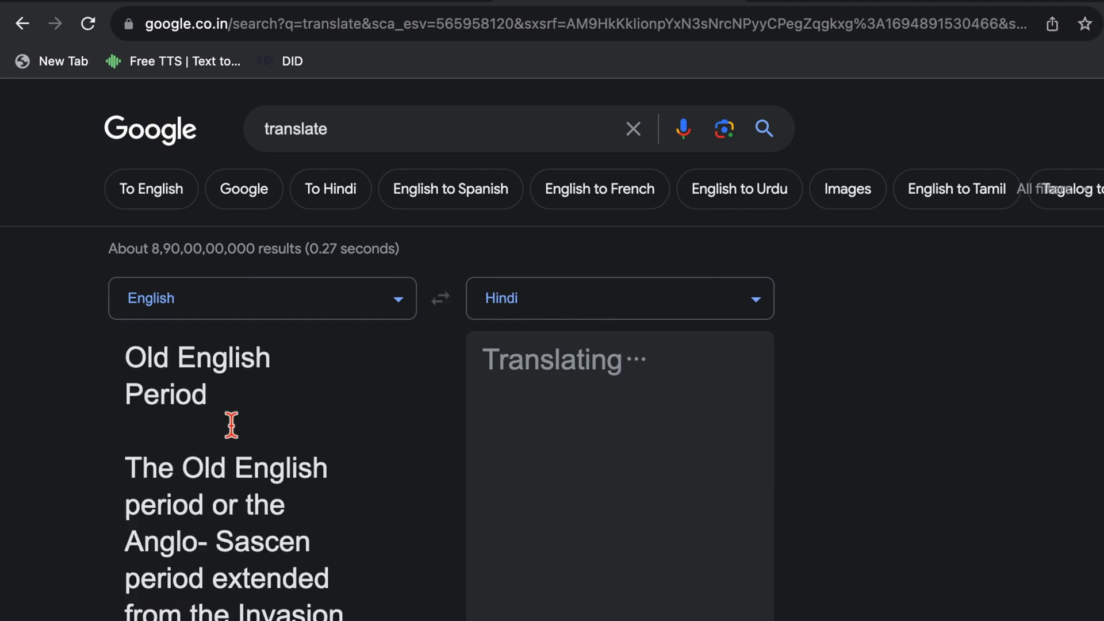
pyautogui.scroll(-3)
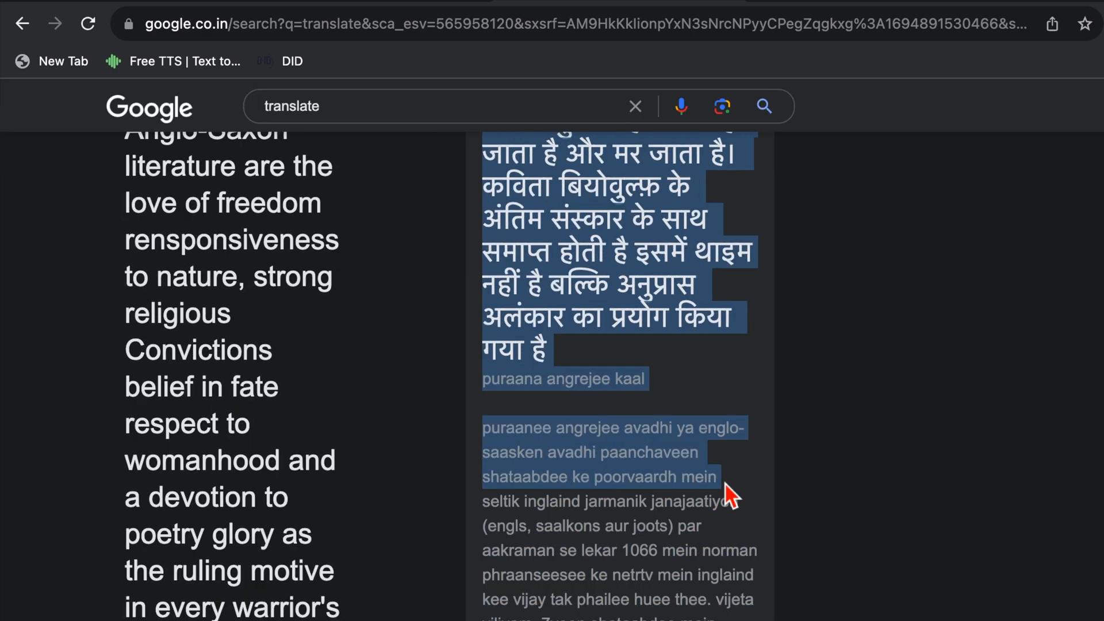
pyautogui.click(588, 574)
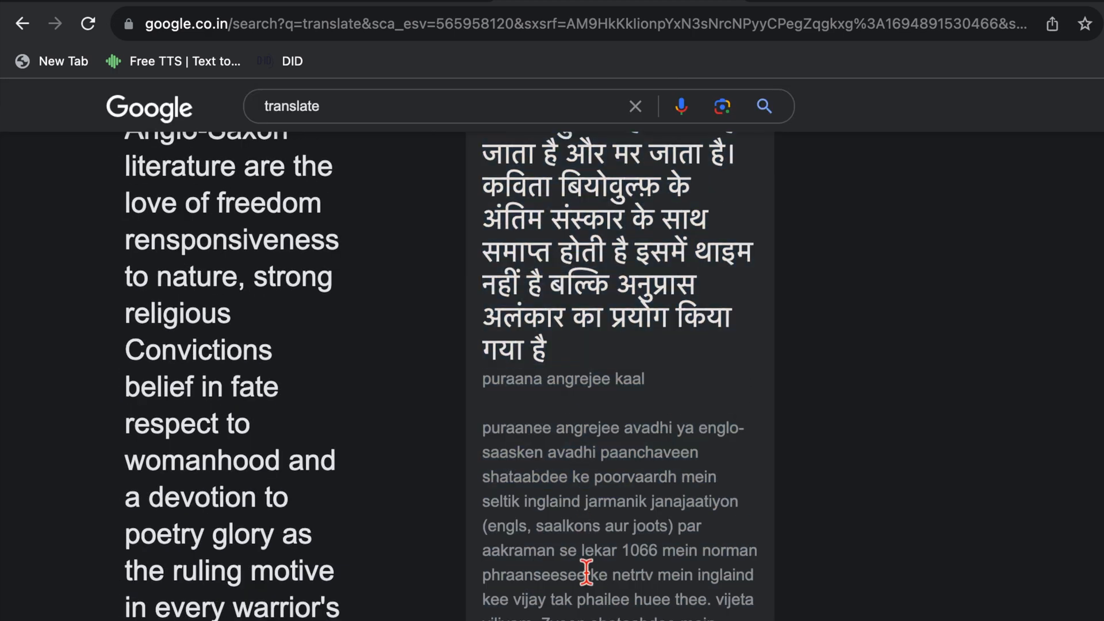
pyautogui.moveTo(592, 471)
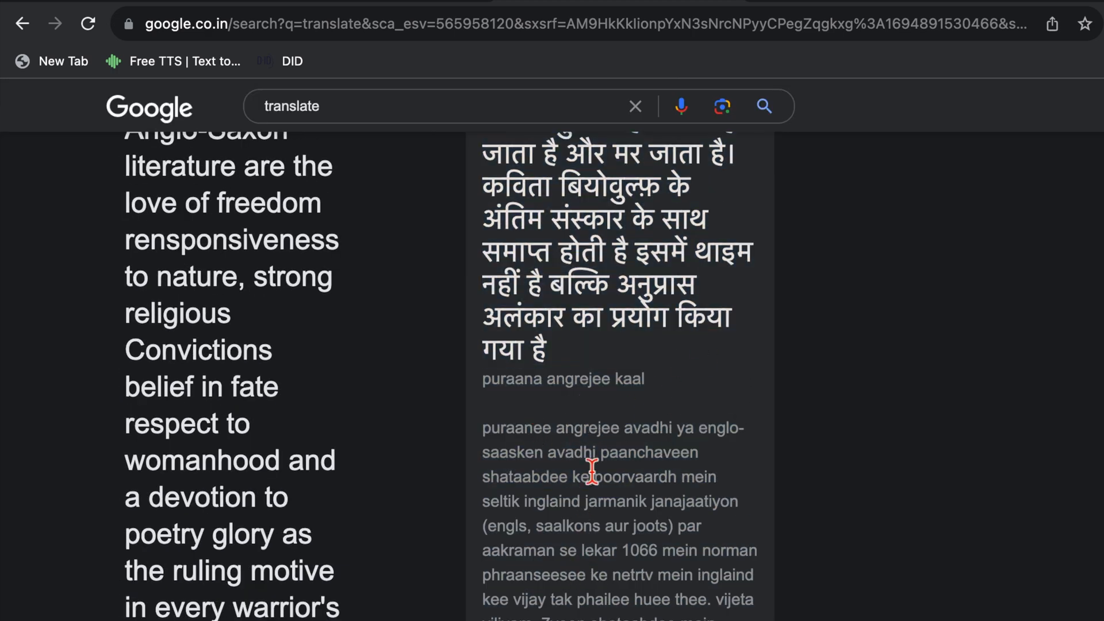
pyautogui.moveTo(570, 257)
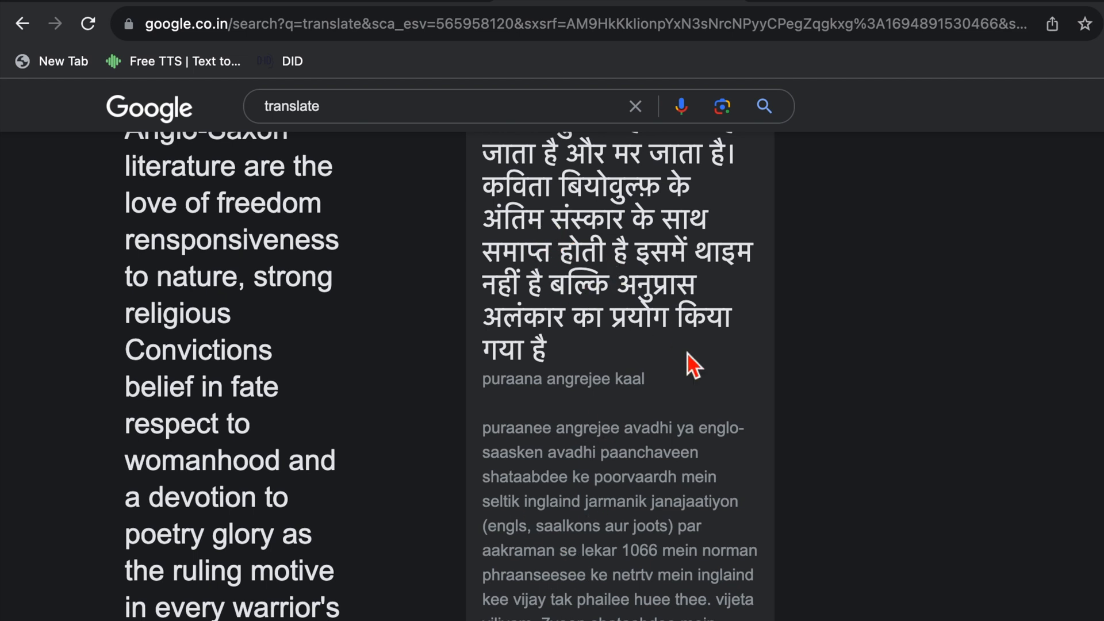
pyautogui.moveTo(1101, 379)
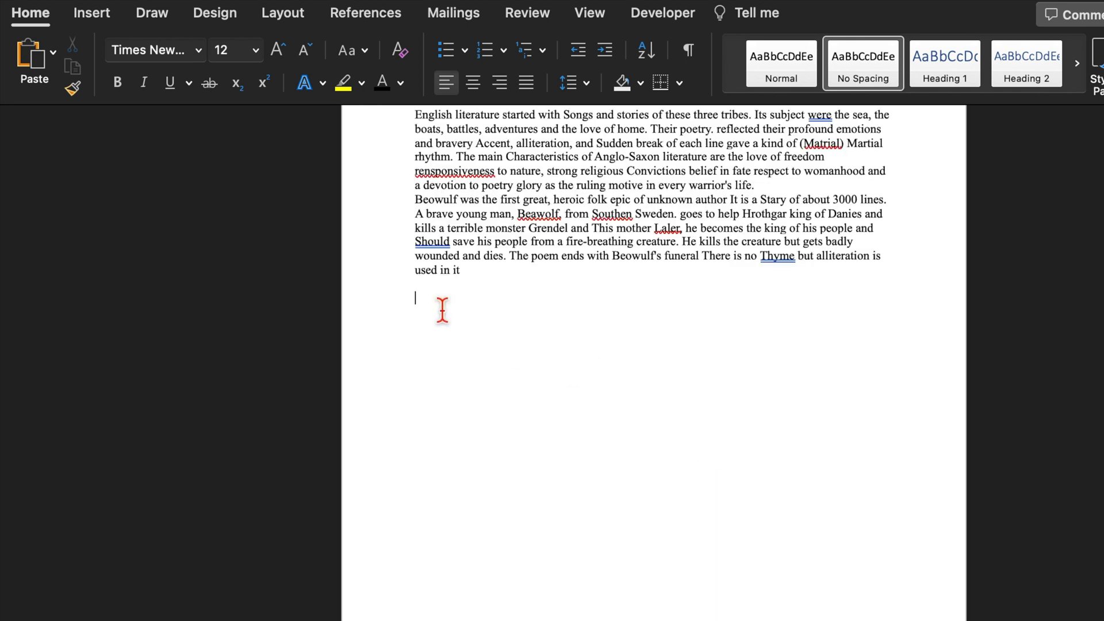
# Paste the Hindi translation below the English text as Unformatted Text.
pyautogui.rightClick(439, 306)
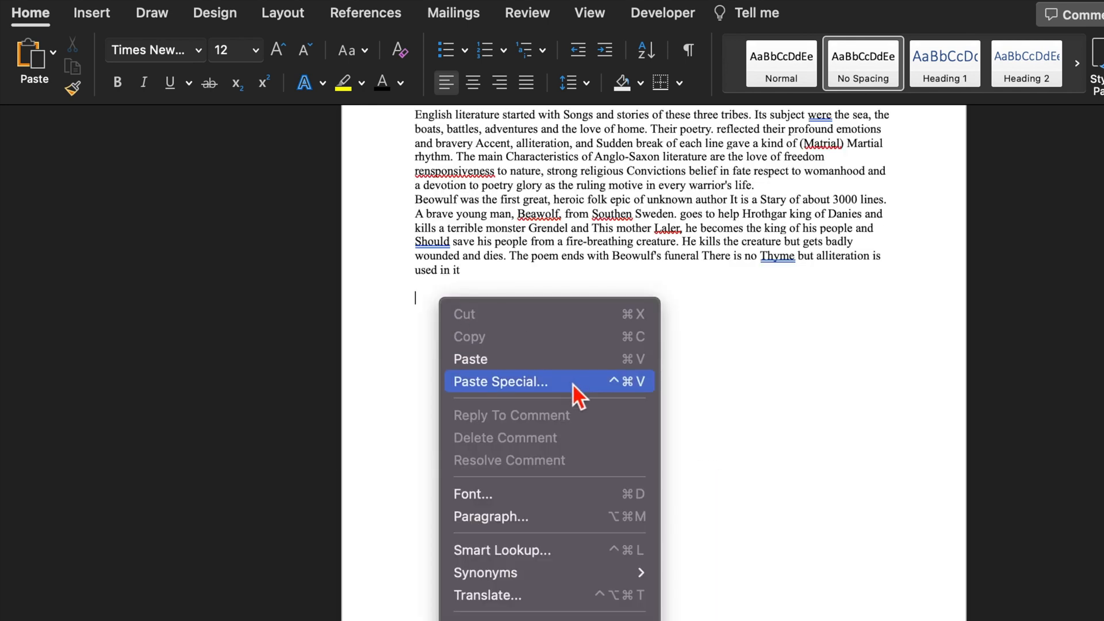
pyautogui.click(499, 381)
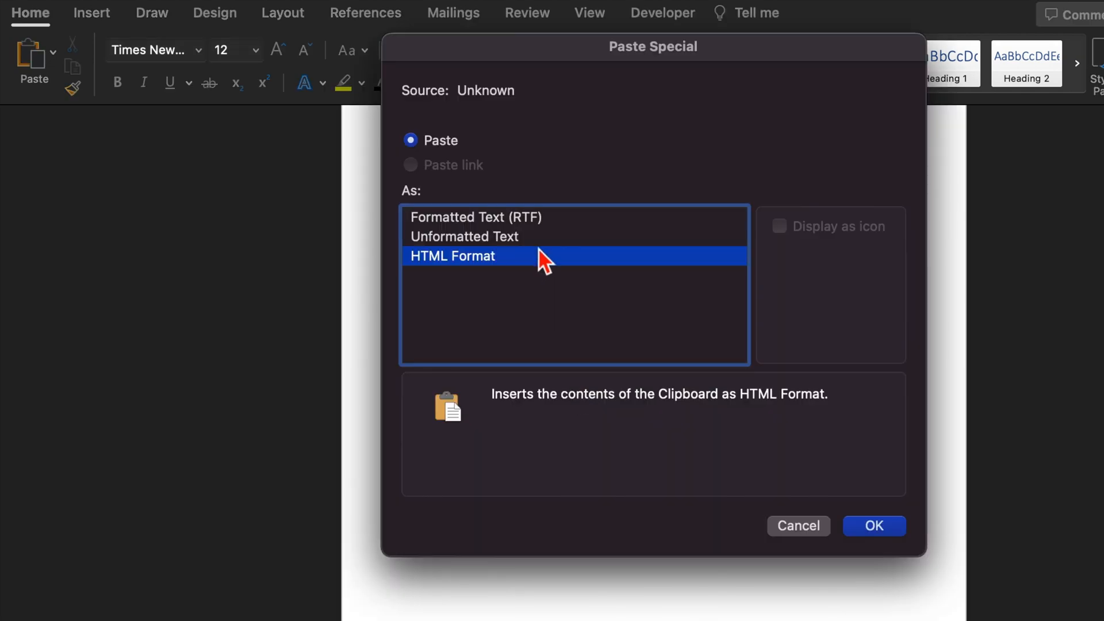
pyautogui.click(464, 236)
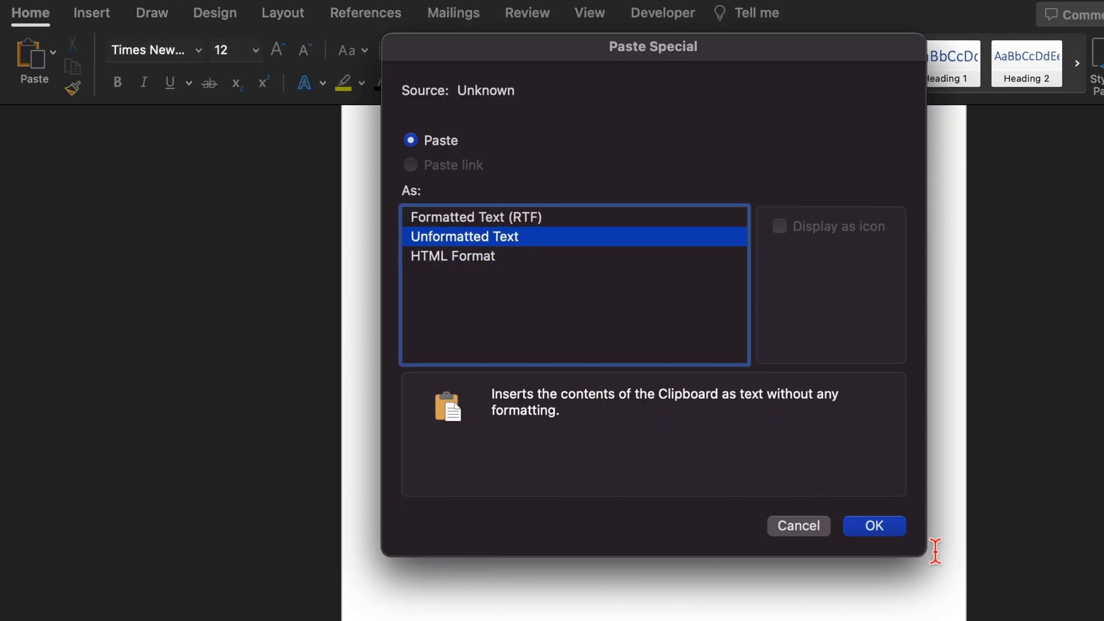
pyautogui.click(873, 524)
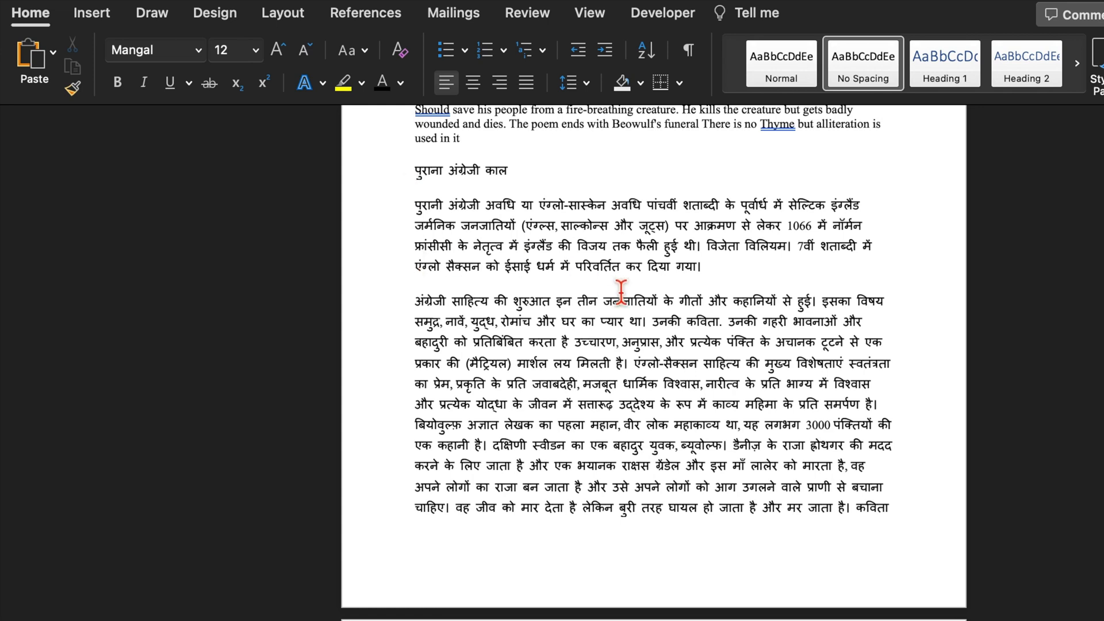
pyautogui.moveTo(416, 178)
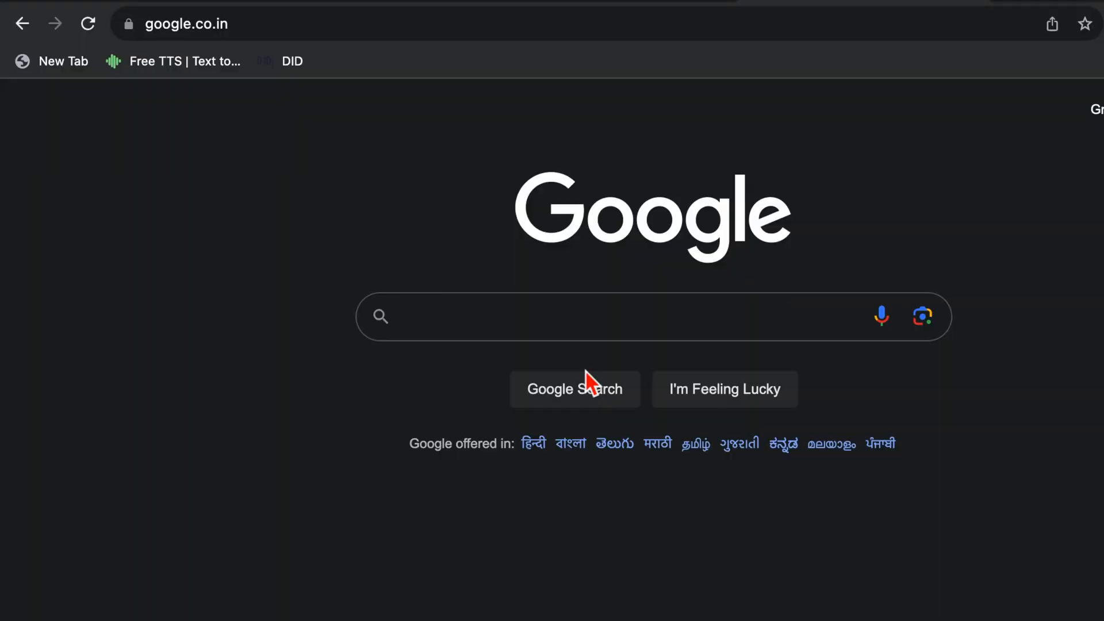
# Upload Hand Written Englisg.png to Google Lens with the Search by image camera icon.
pyautogui.click(633, 316)
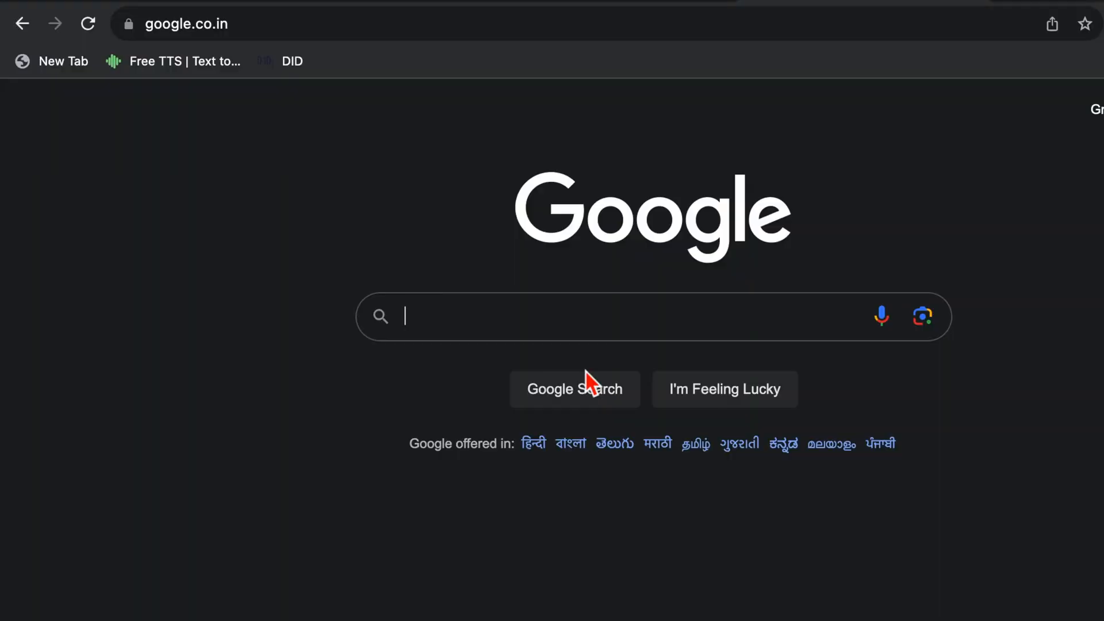
pyautogui.moveTo(865, 361)
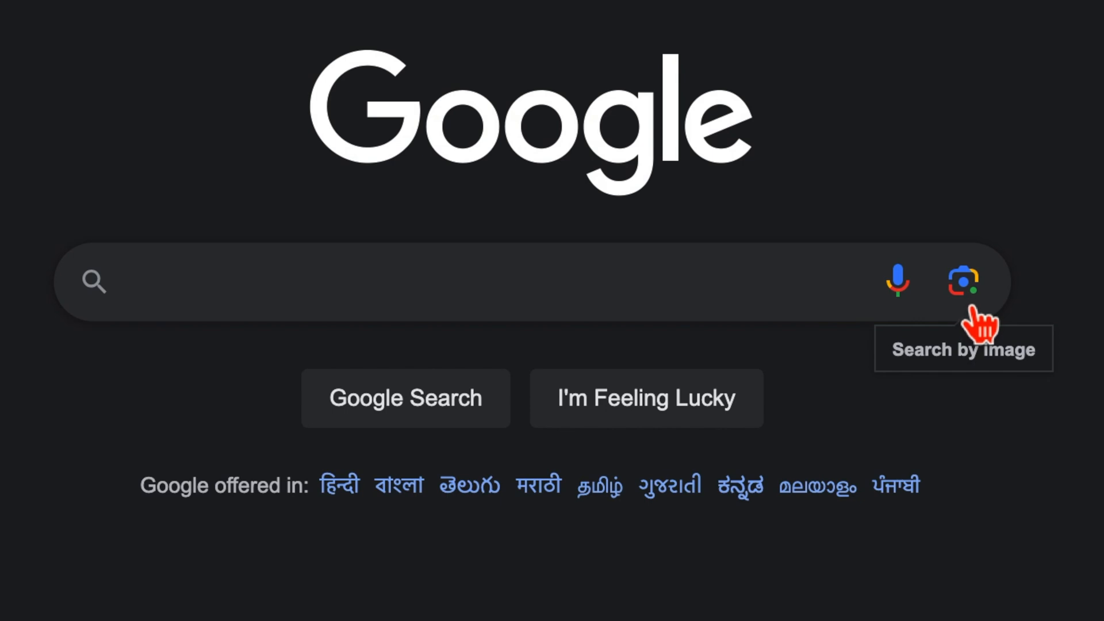
pyautogui.moveTo(982, 323)
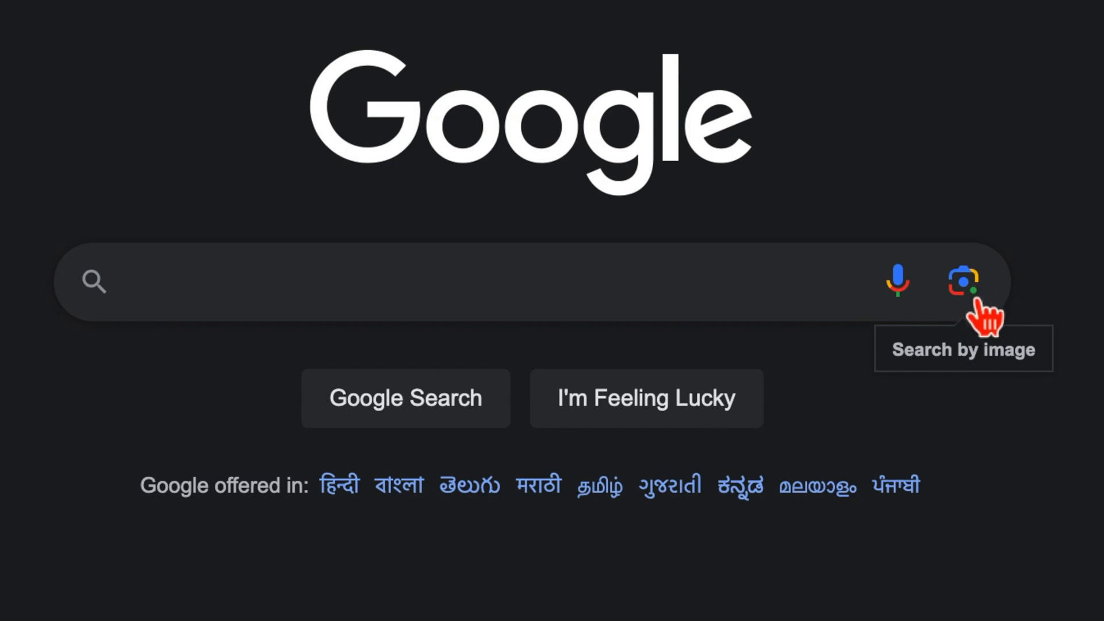
pyautogui.click(964, 281)
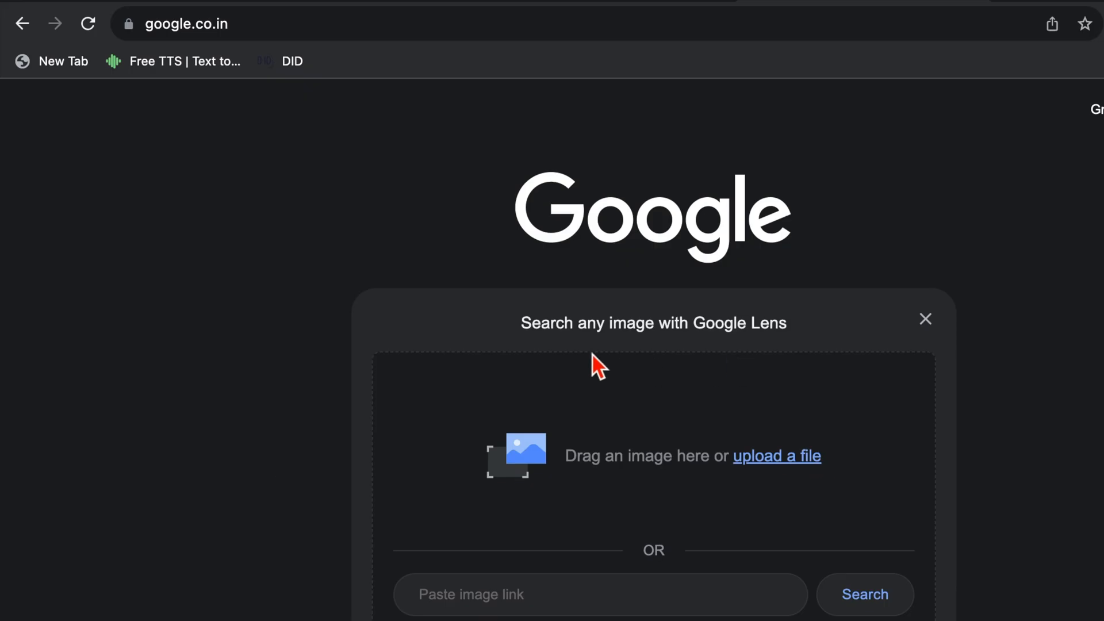
pyautogui.moveTo(941, 512)
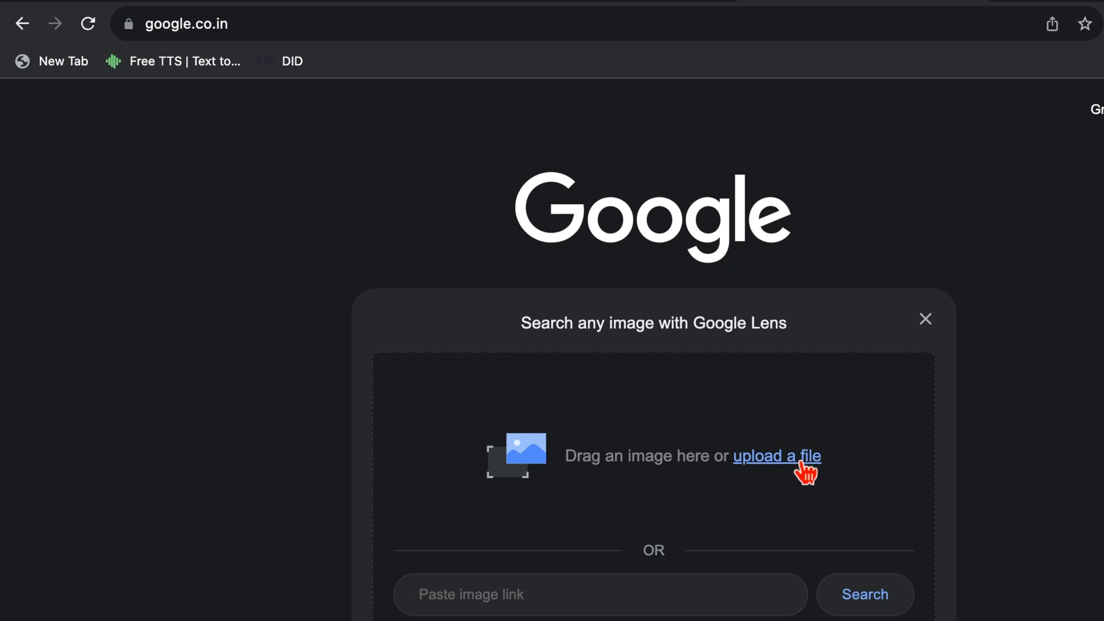
pyautogui.click(777, 456)
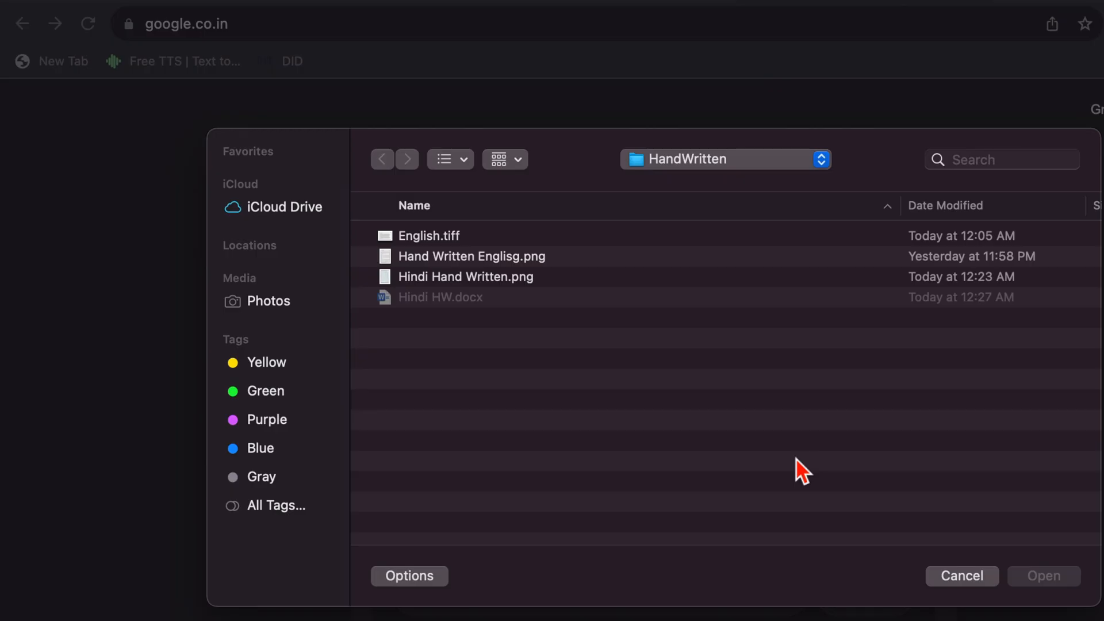
pyautogui.moveTo(512, 288)
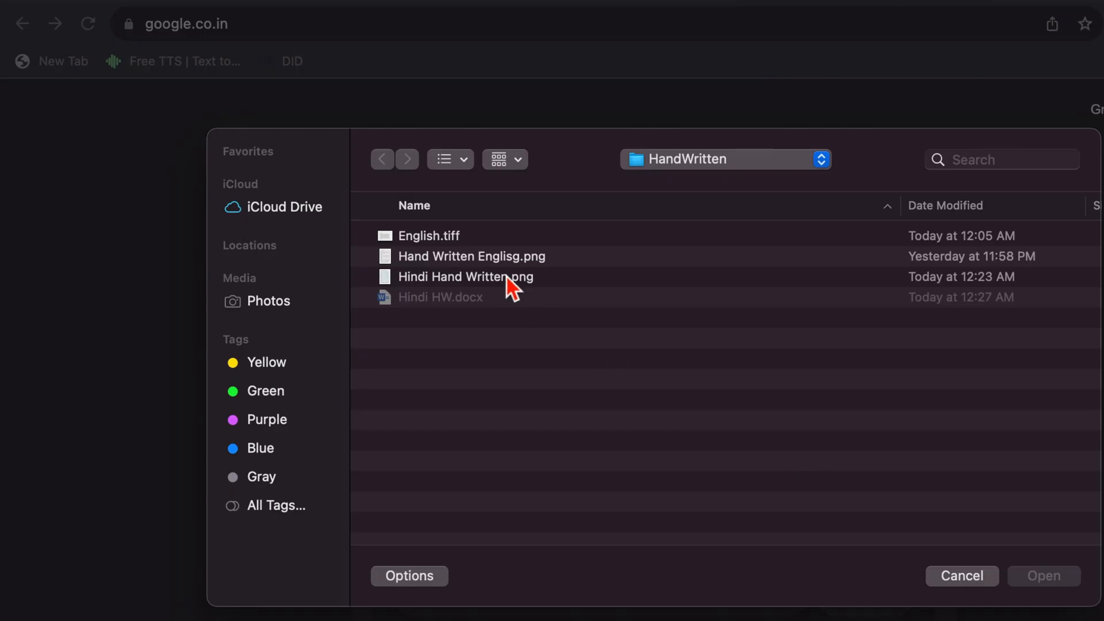
pyautogui.click(471, 255)
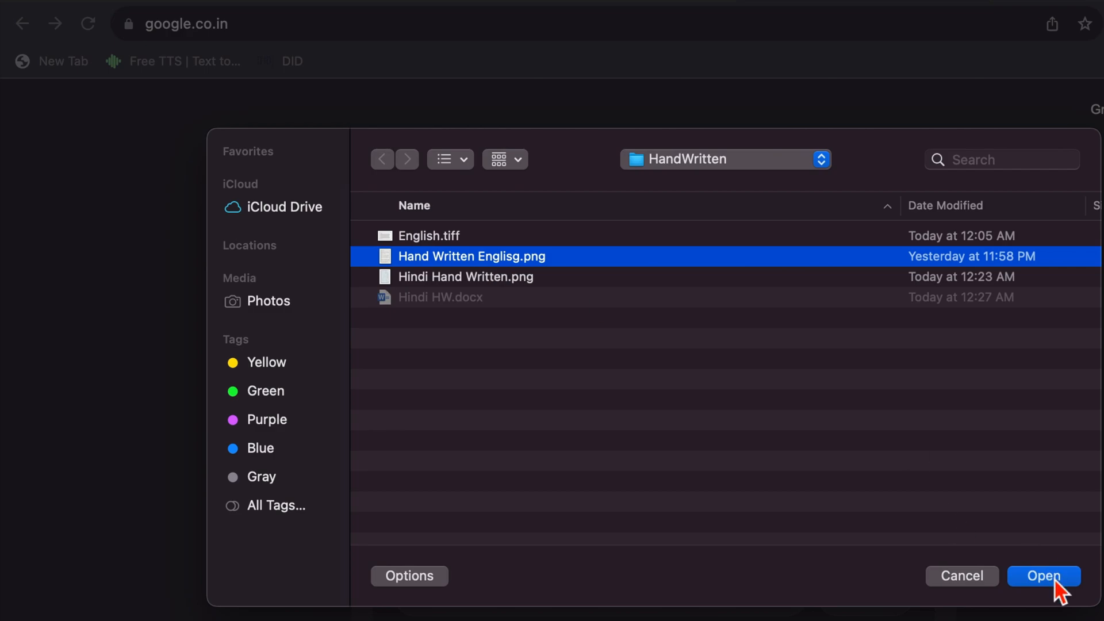
pyautogui.click(1044, 574)
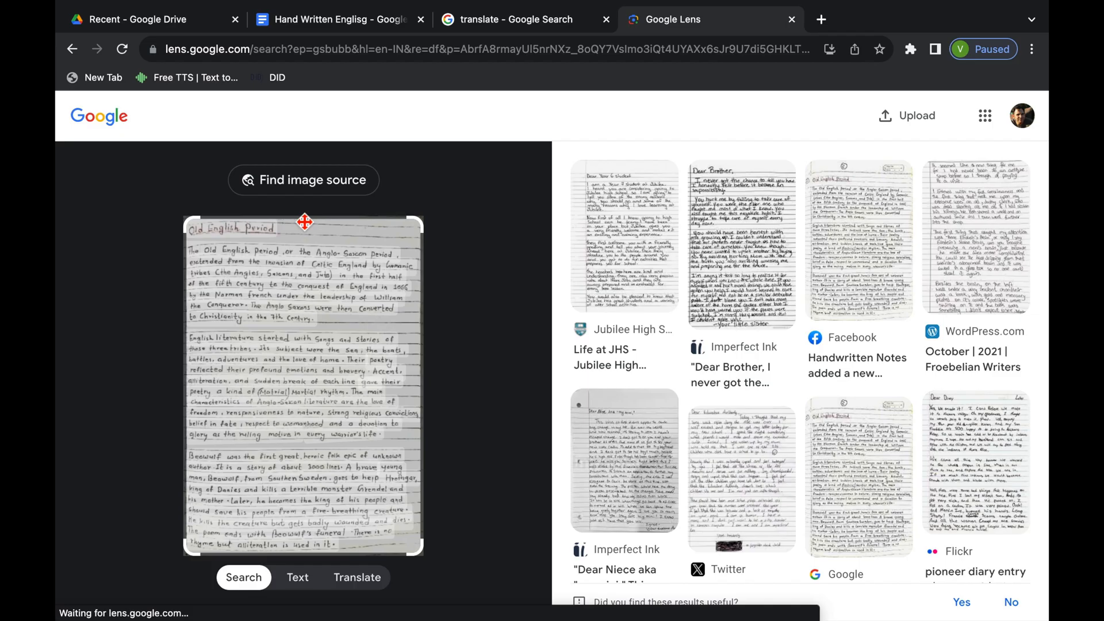
pyautogui.moveTo(327, 280)
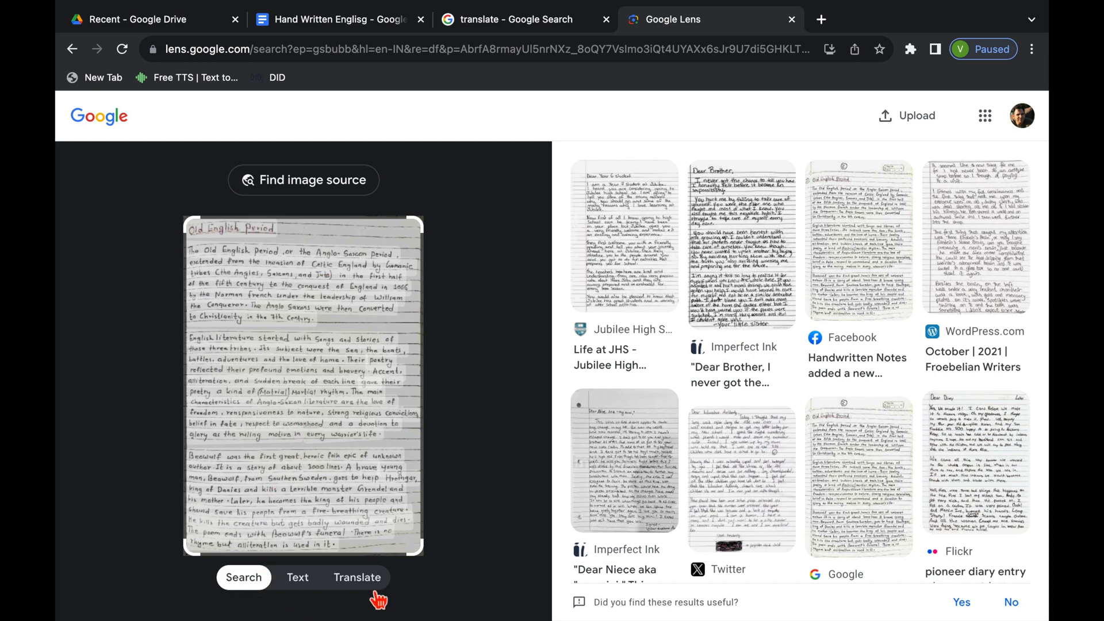
# In Lens's Text mode, select all recognised text and copy it.
pyautogui.click(297, 576)
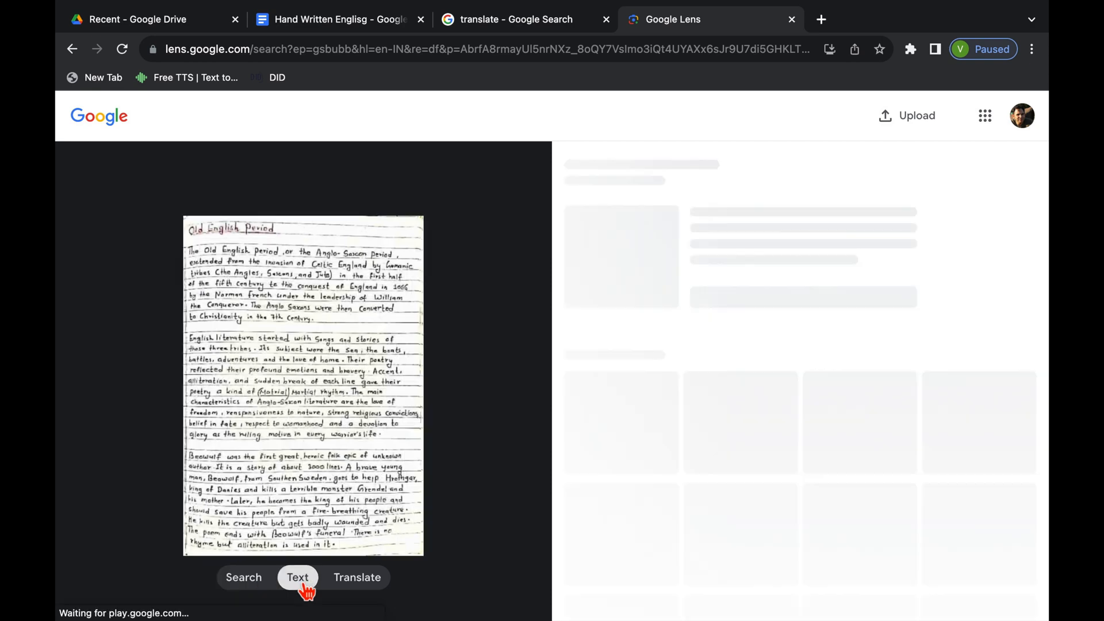
pyautogui.click(297, 578)
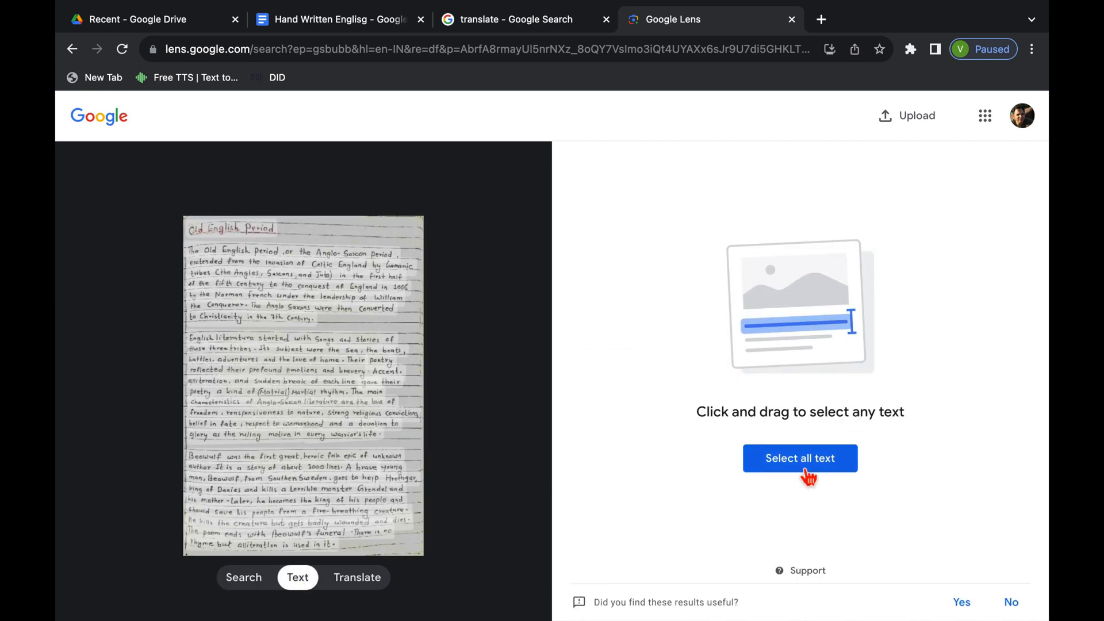
pyautogui.click(799, 458)
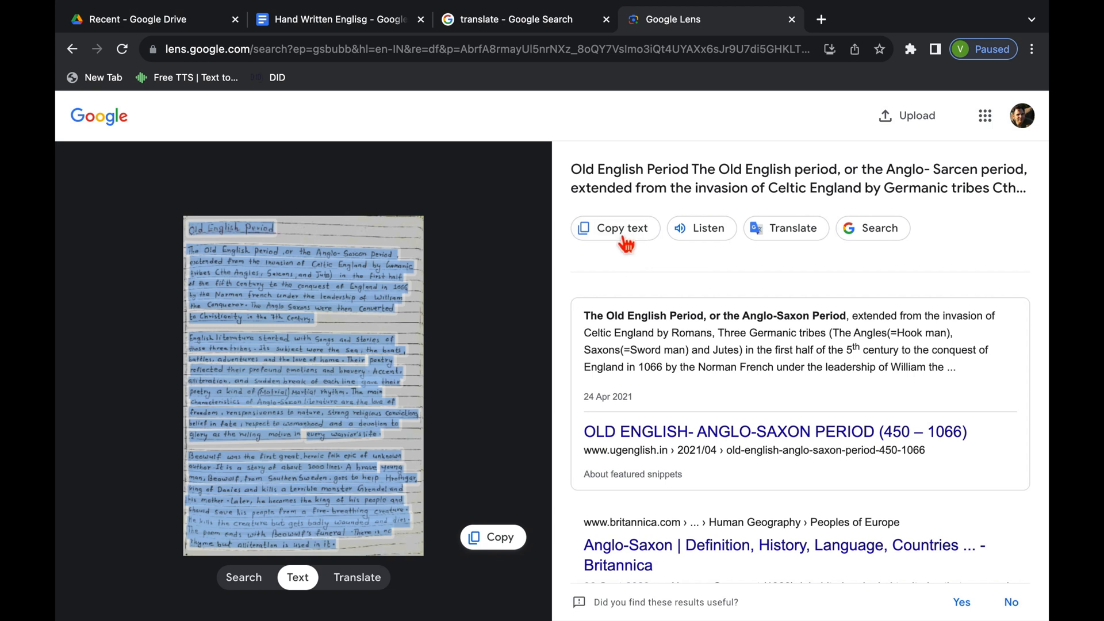
pyautogui.moveTo(492, 537)
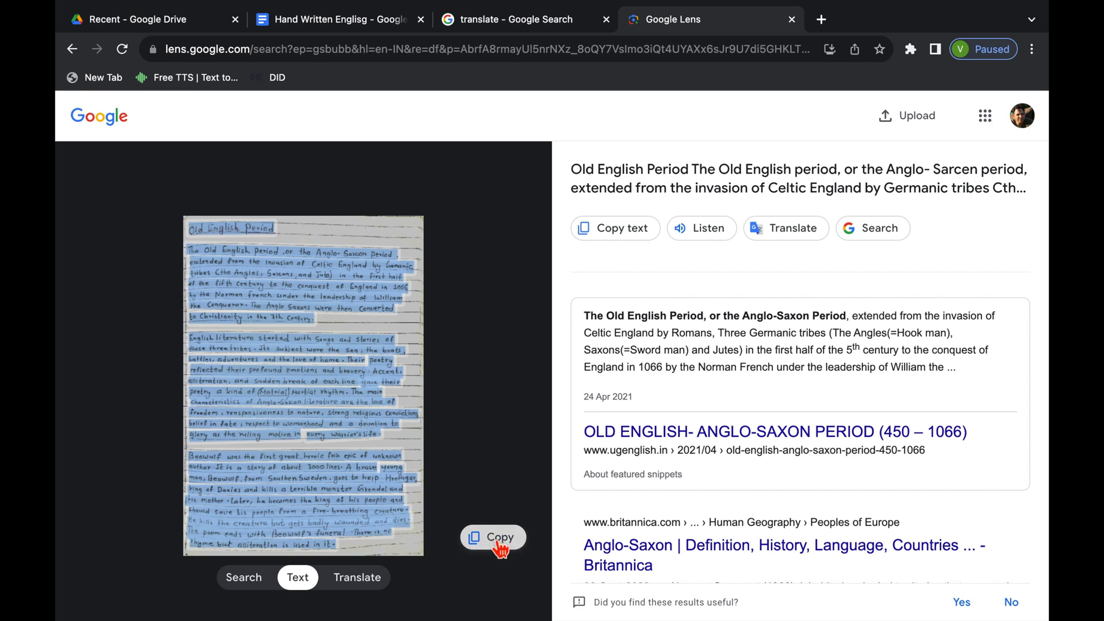
pyautogui.click(493, 536)
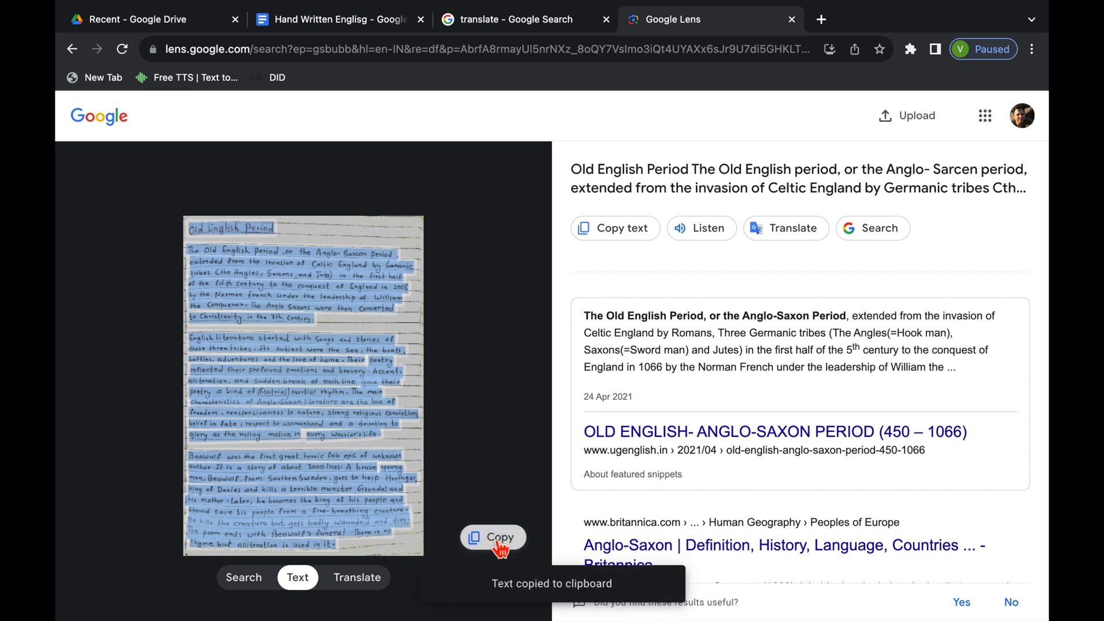
pyautogui.moveTo(743, 550)
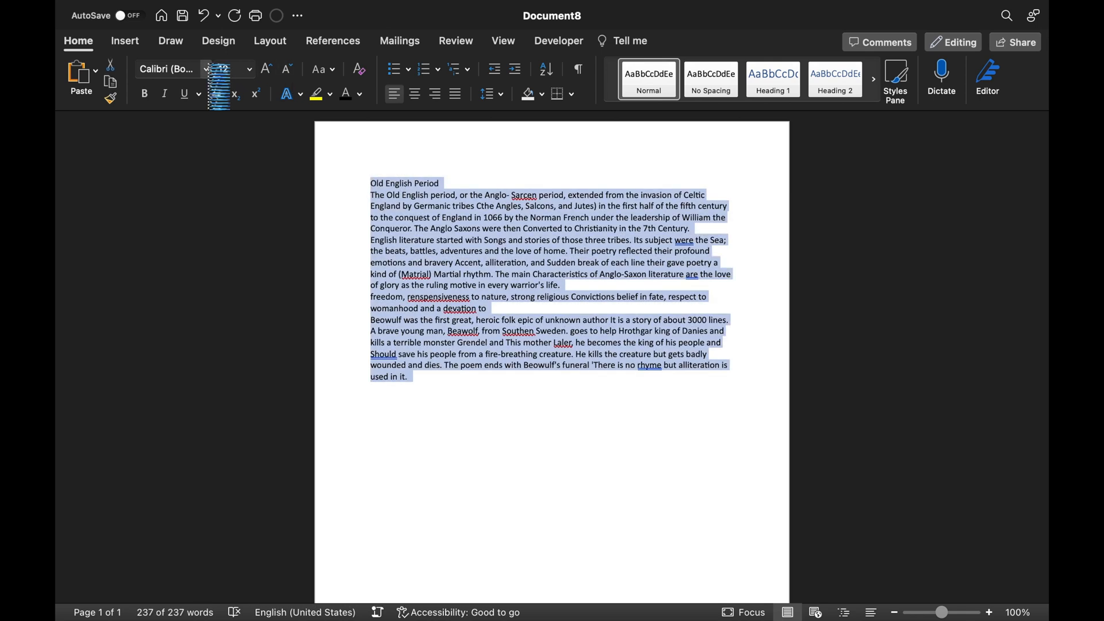
# Set the pasted text to Times New Roman 14 and enlarge the Old English Period title.
pyautogui.click(169, 69)
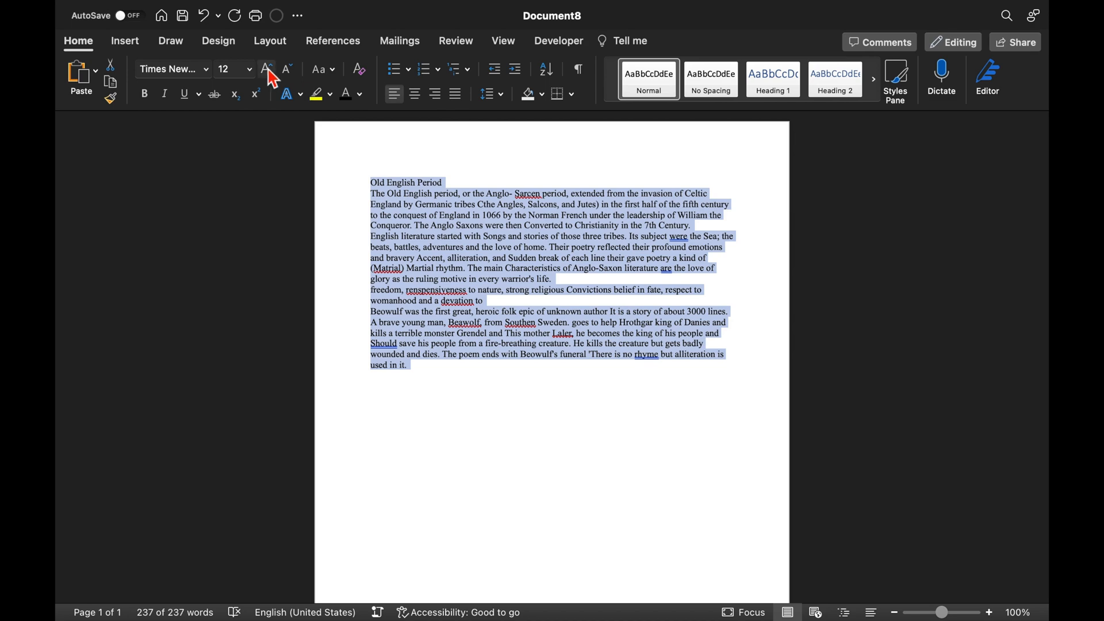
pyautogui.click(267, 69)
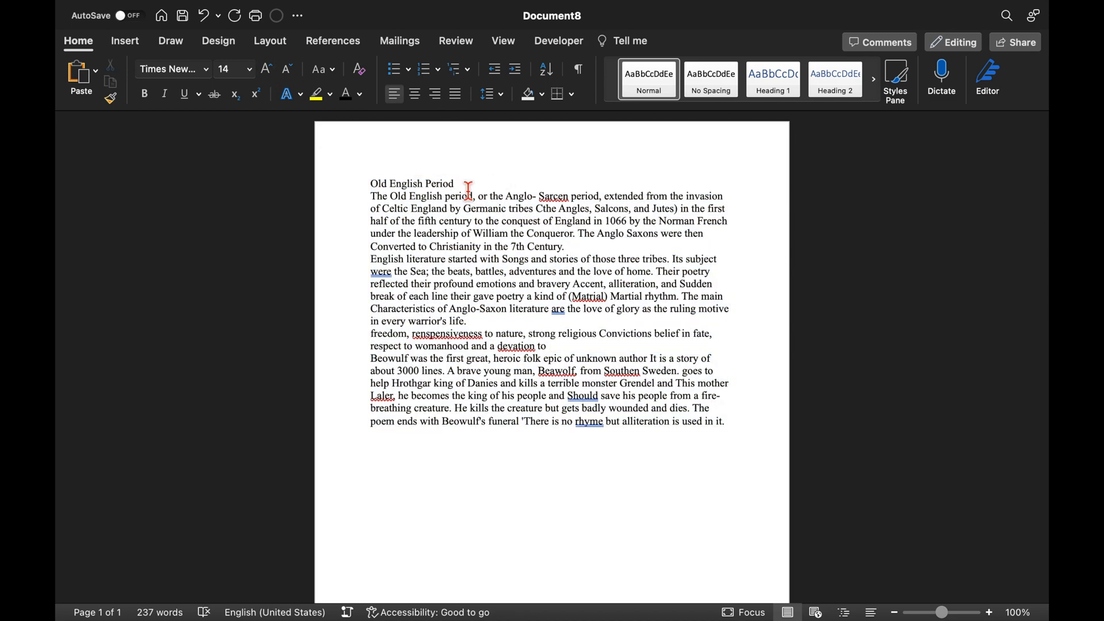
pyautogui.click(144, 94)
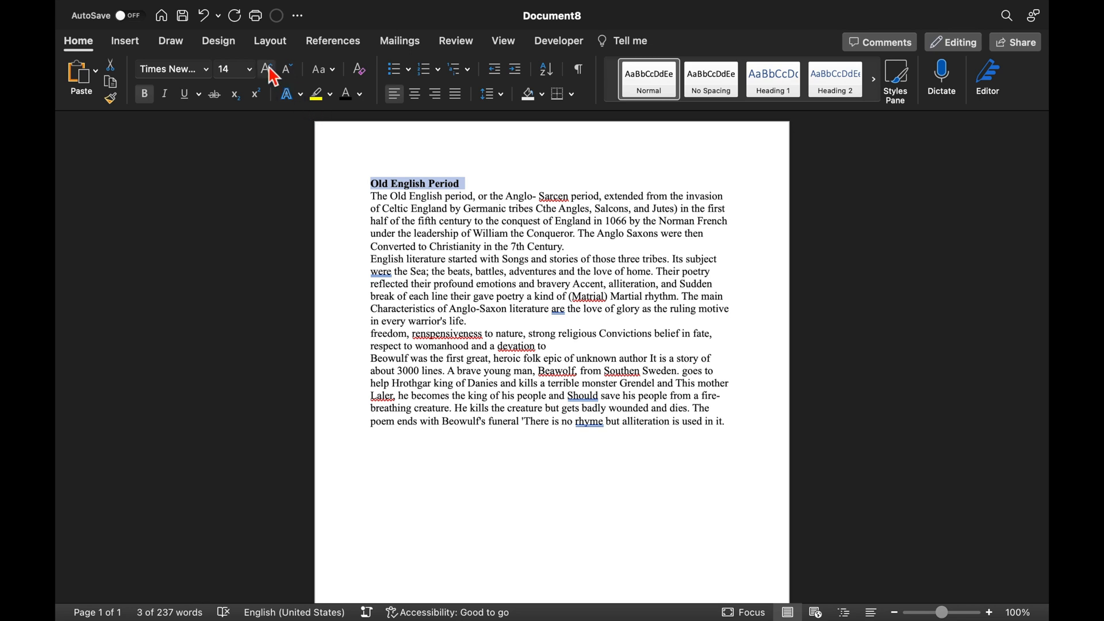
pyautogui.click(266, 68)
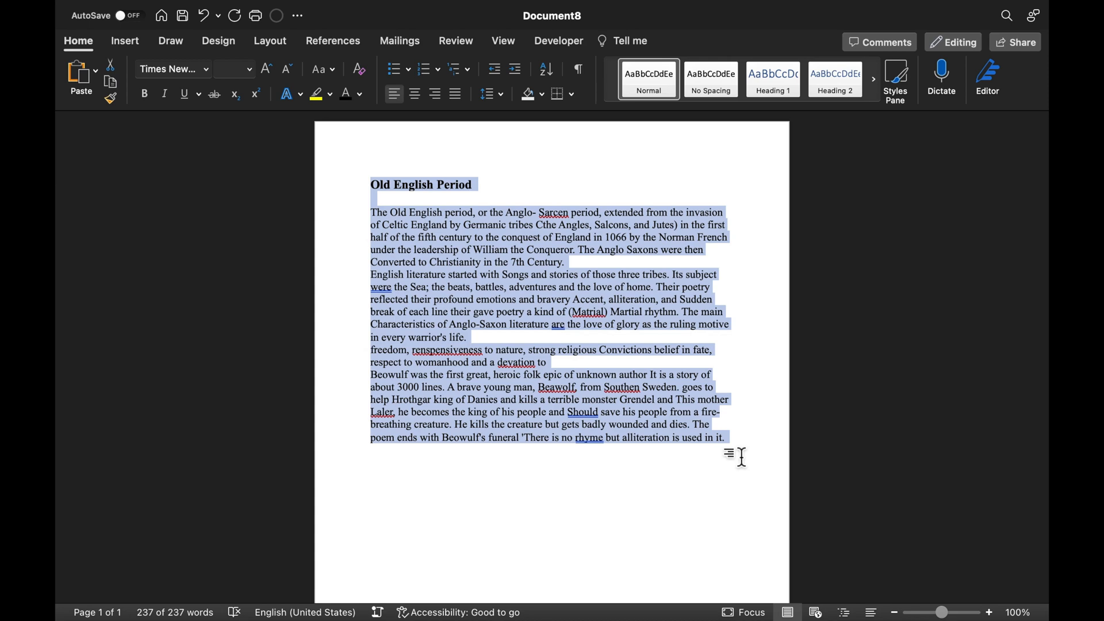
pyautogui.click(506, 19)
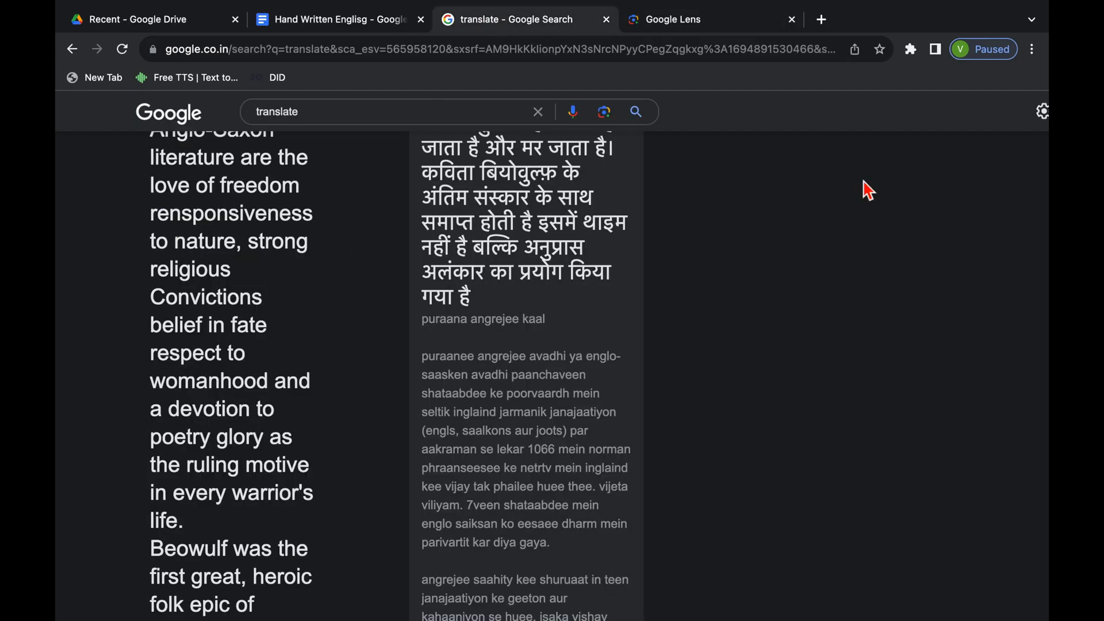
# Change the translation target language from Arabic to Punjabi, then to Bangla.
pyautogui.scroll(-3)
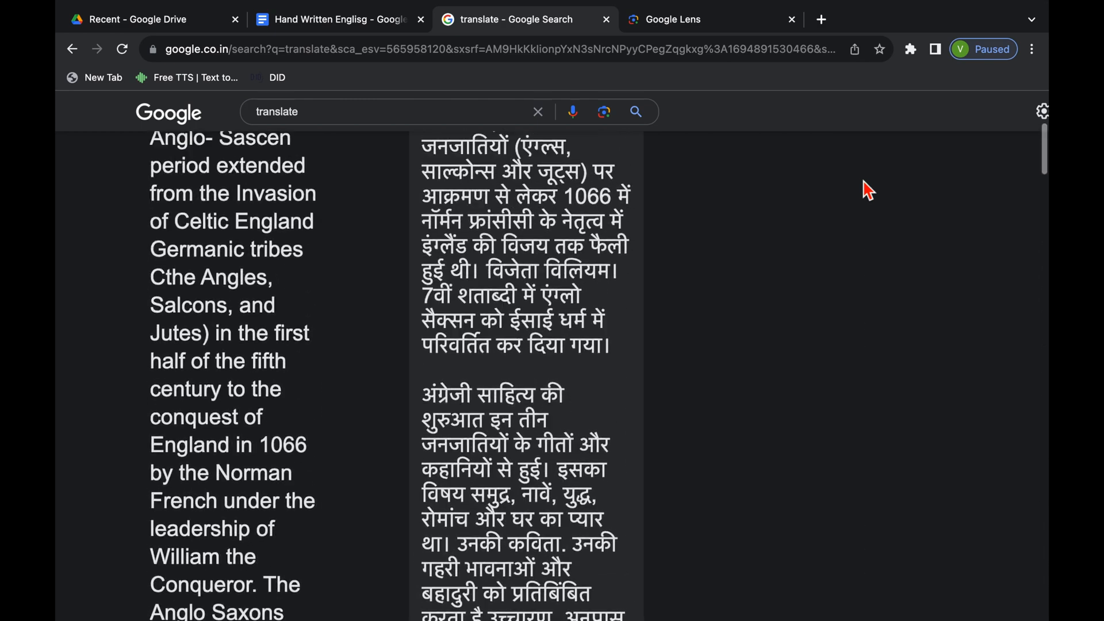
pyautogui.scroll(3)
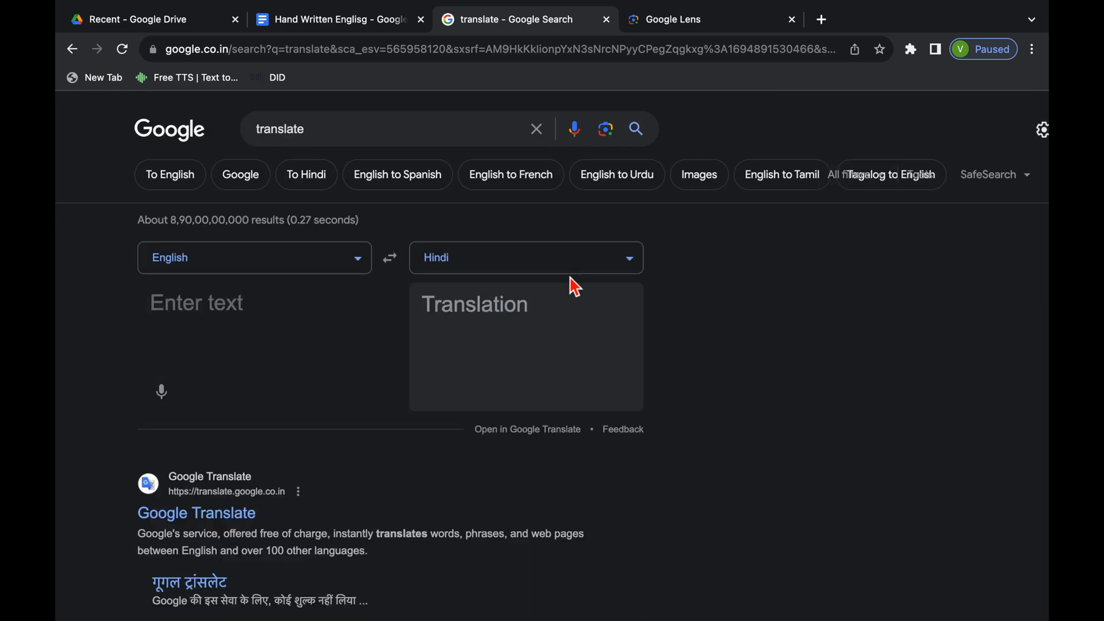
pyautogui.click(524, 257)
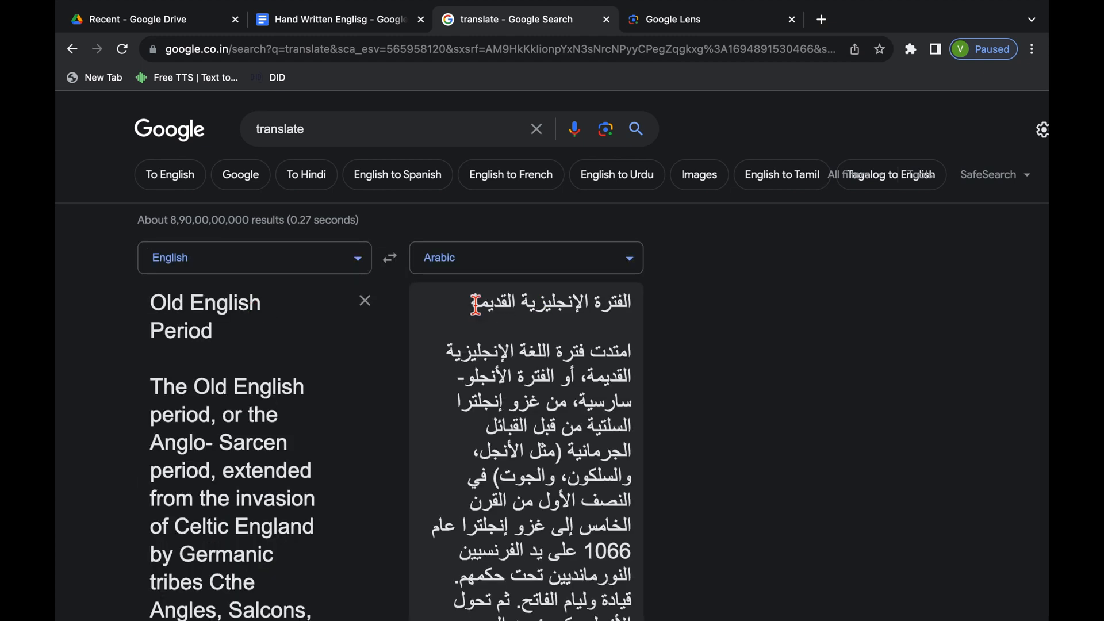
pyautogui.moveTo(442, 312)
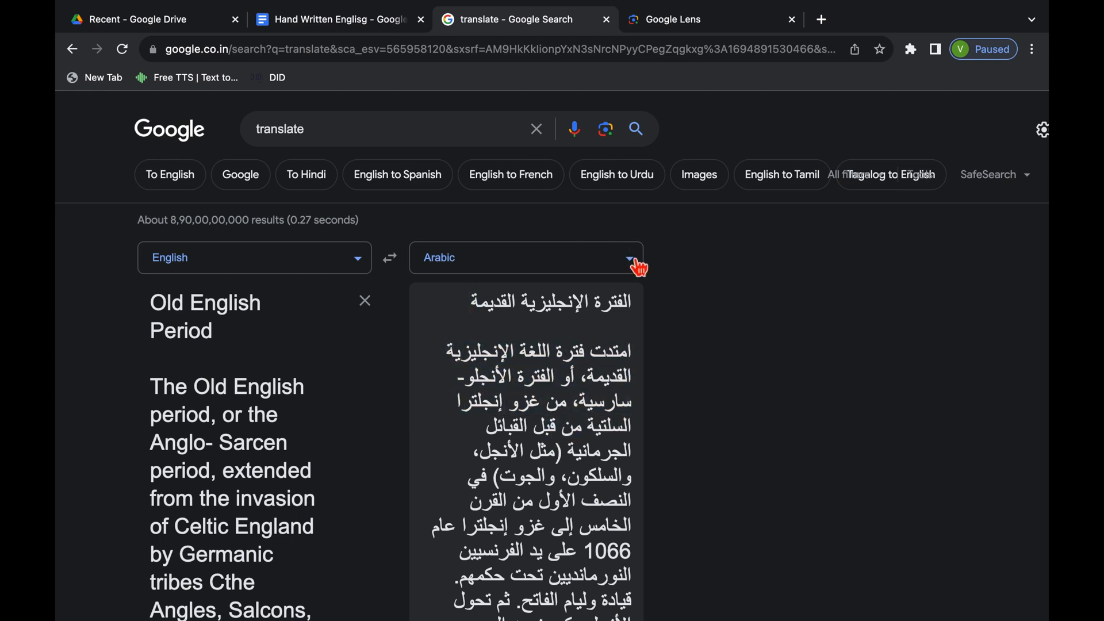
pyautogui.click(628, 257)
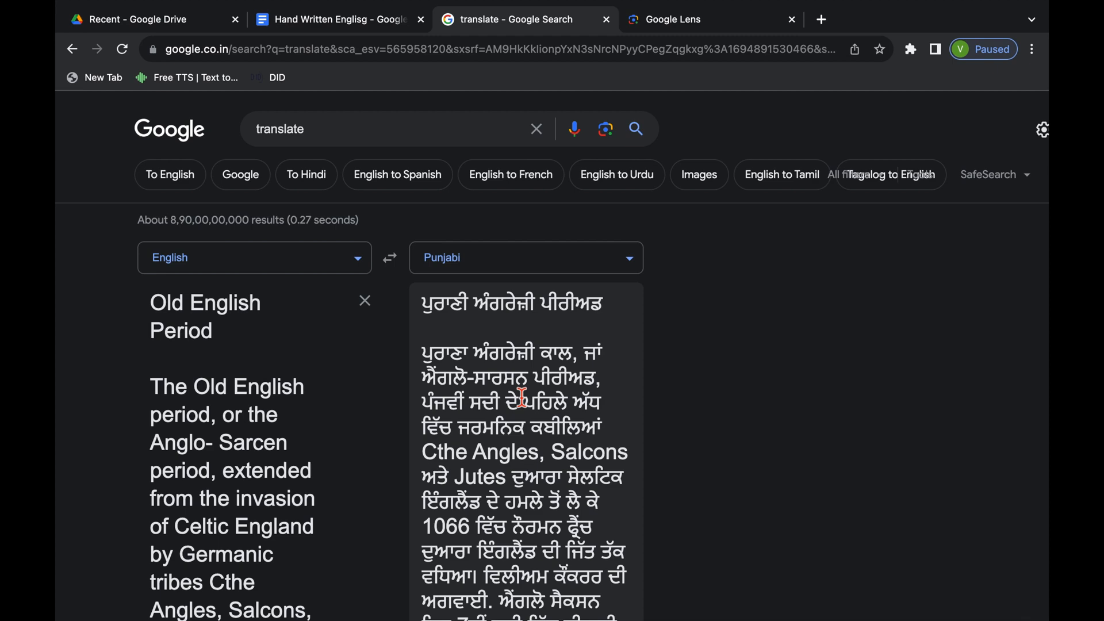
pyautogui.click(525, 257)
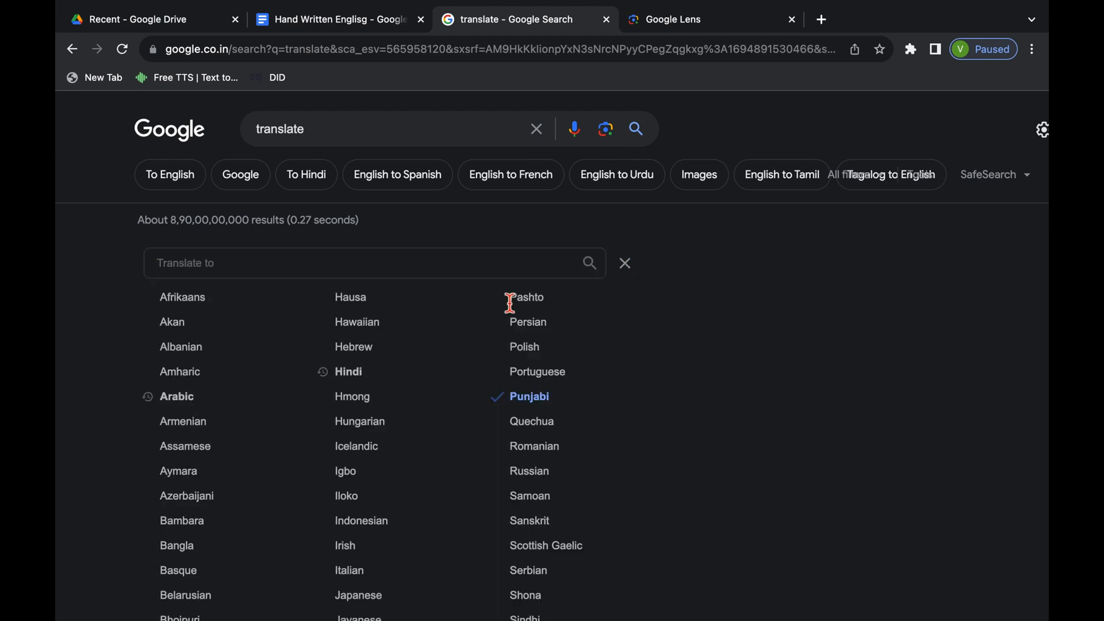
pyautogui.click(177, 545)
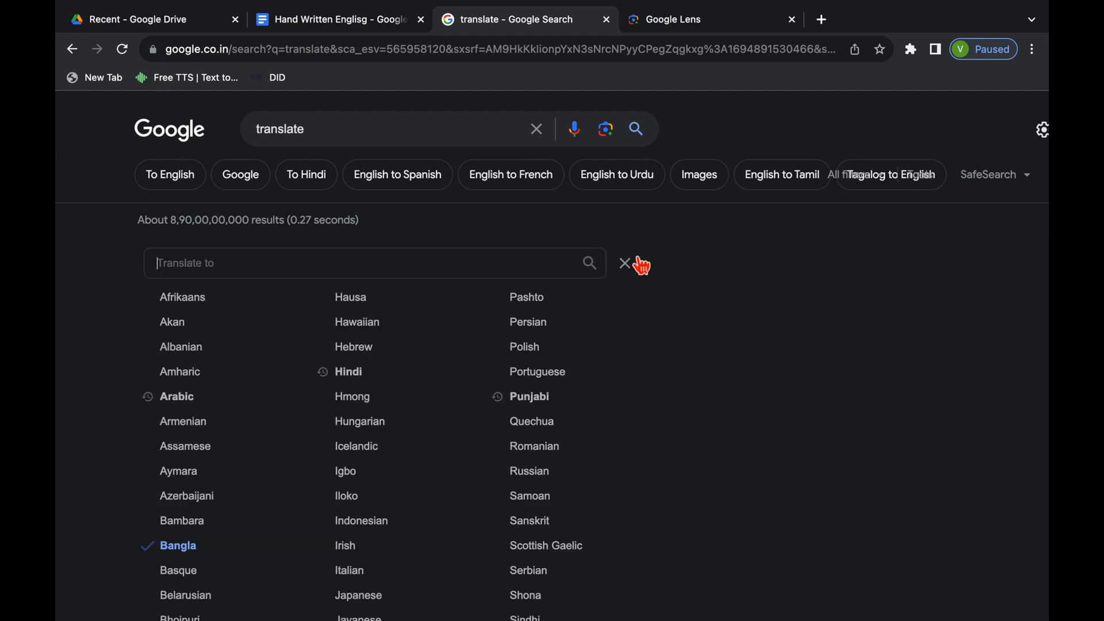